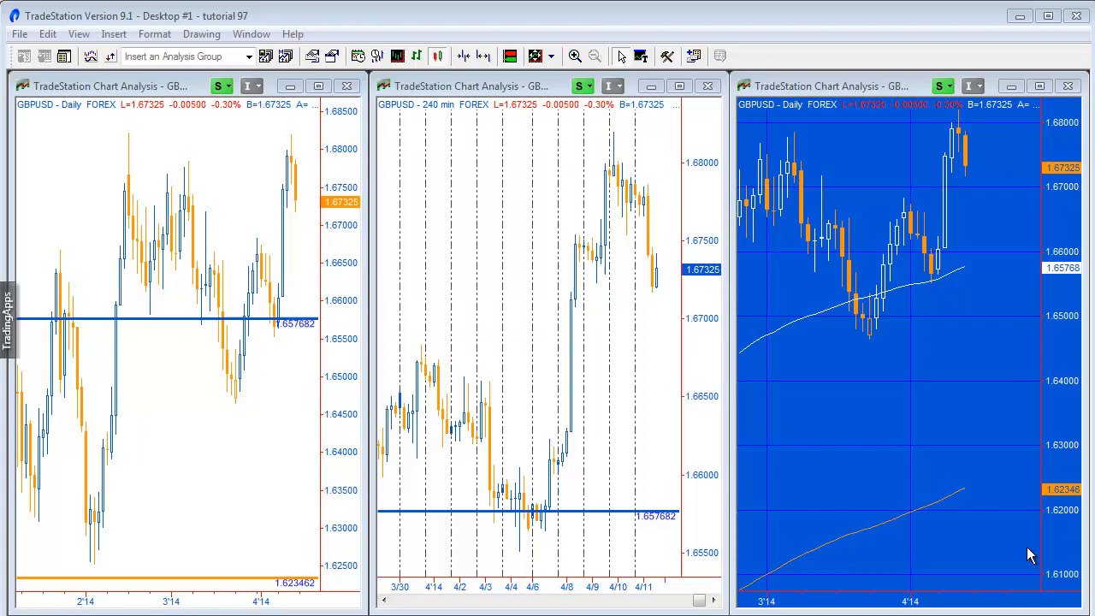
{"action": "mouse_move", "coordinate": [1009, 294]}
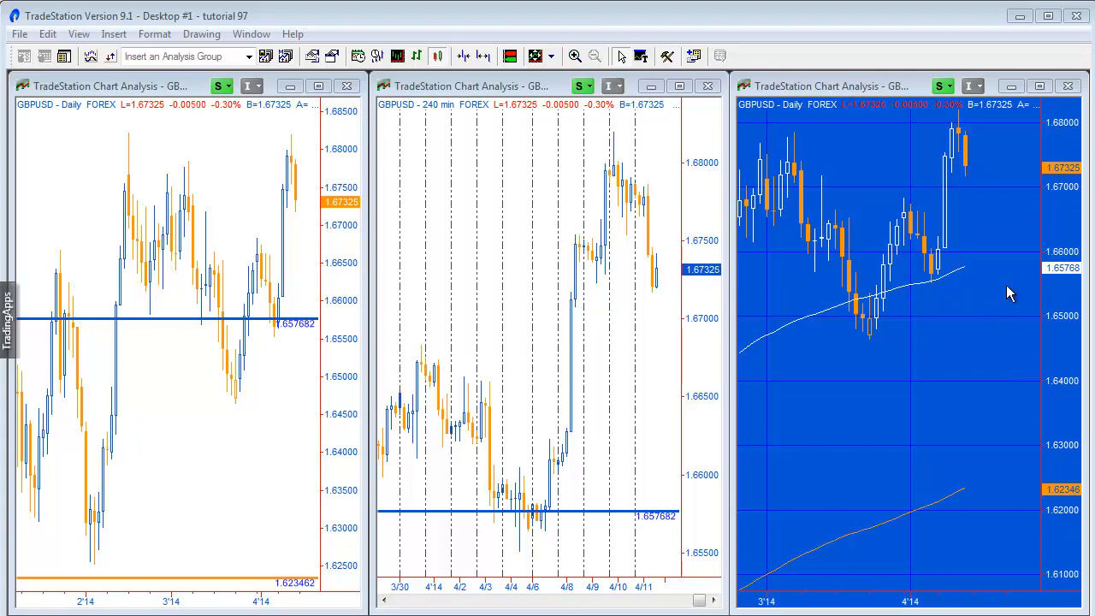
{"action": "mouse_move", "coordinate": [984, 292]}
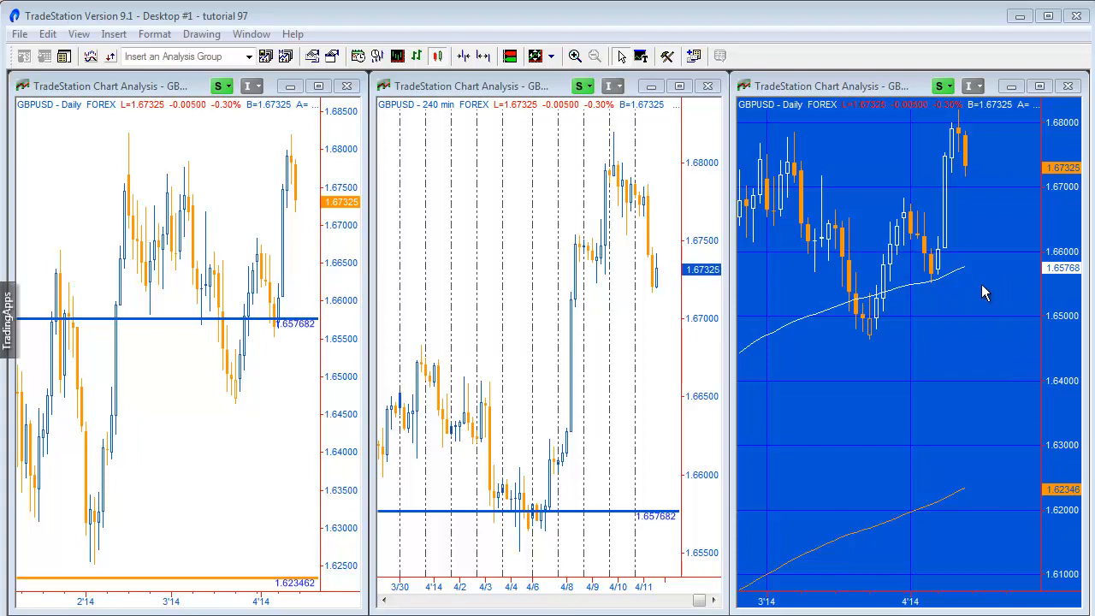
{"action": "mouse_move", "coordinate": [984, 250]}
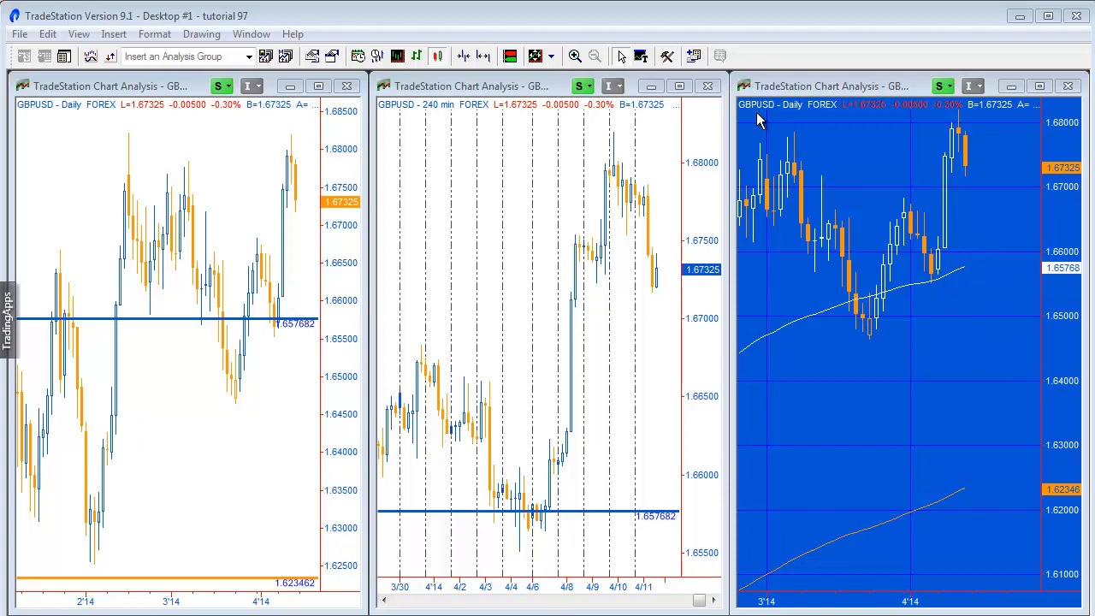
{"action": "mouse_move", "coordinate": [976, 278]}
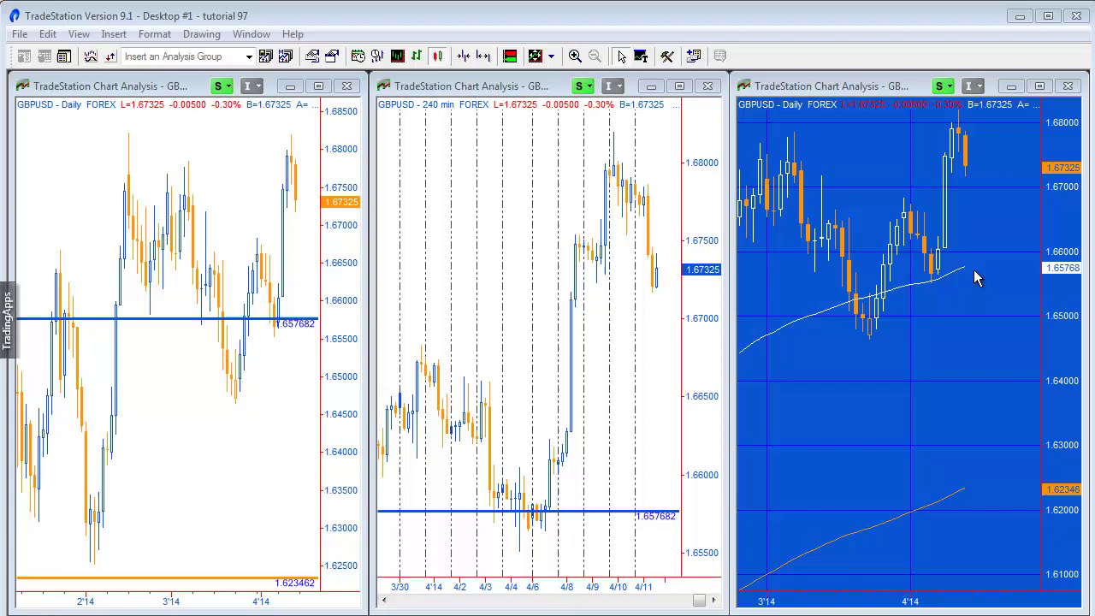
{"action": "mouse_move", "coordinate": [909, 365]}
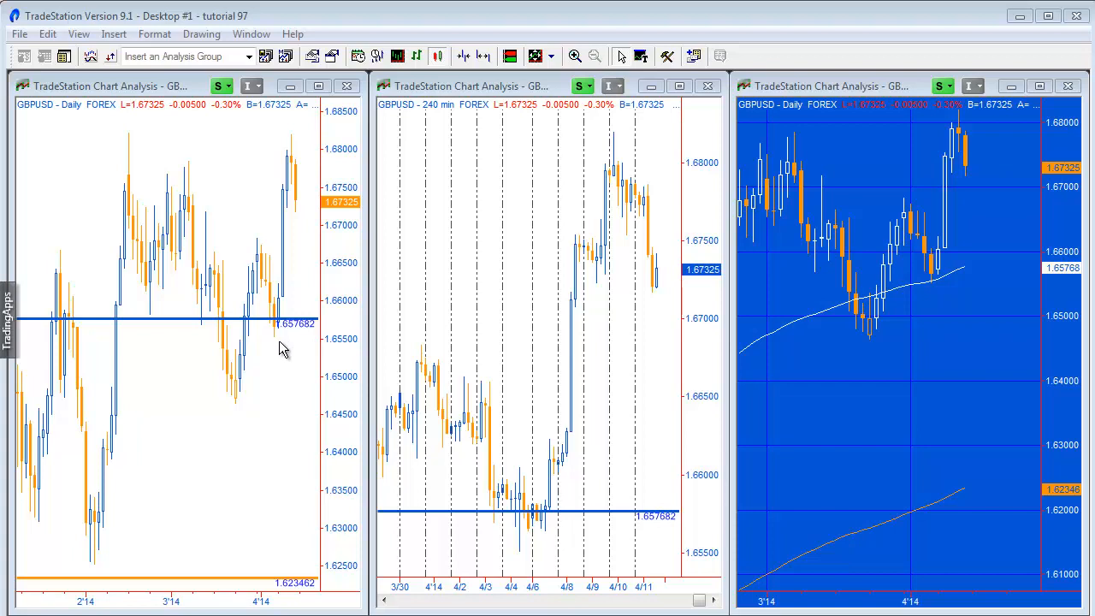
{"action": "mouse_move", "coordinate": [1063, 291]}
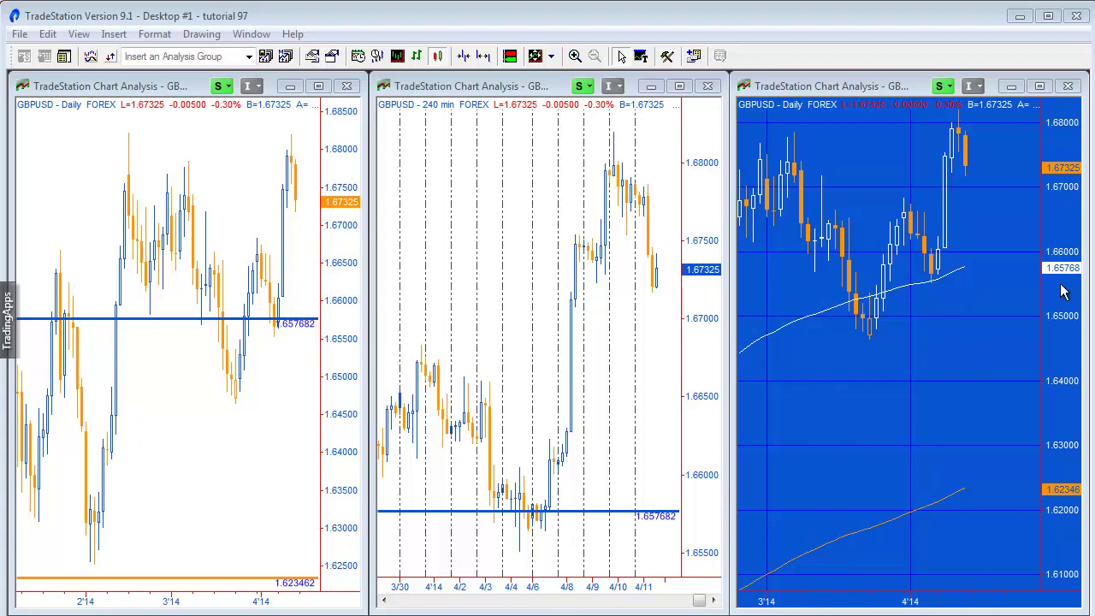
{"action": "mouse_move", "coordinate": [1079, 288]}
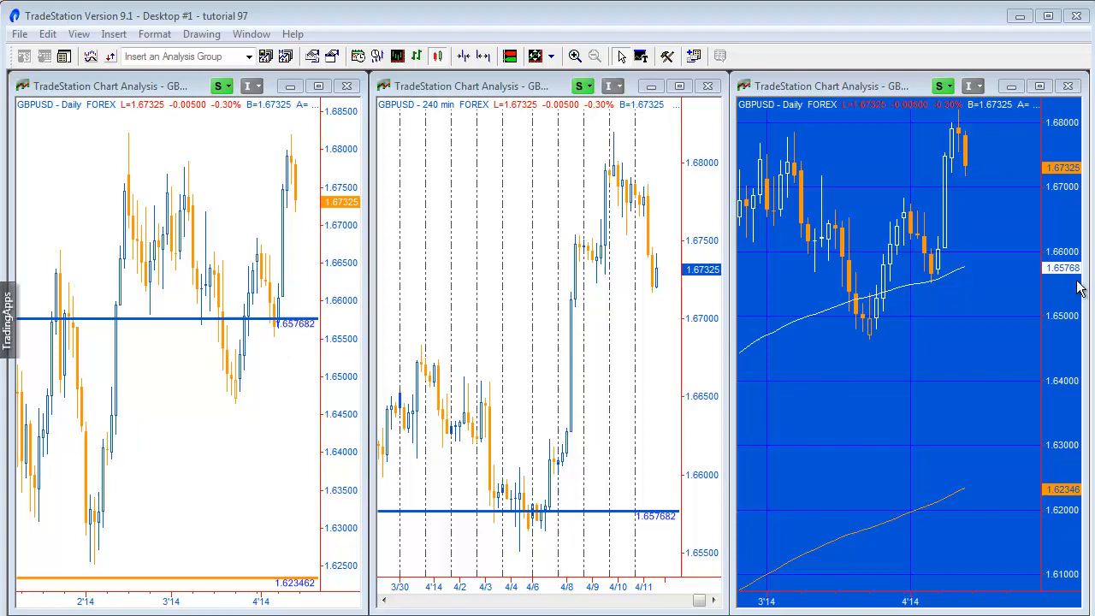
{"action": "mouse_move", "coordinate": [301, 342]}
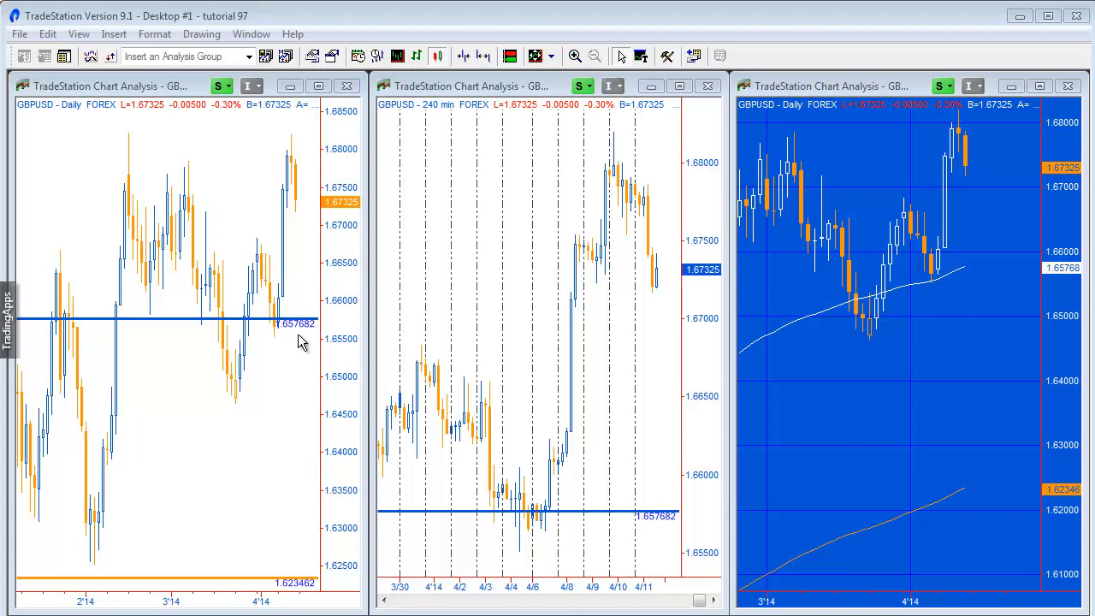
{"action": "mouse_move", "coordinate": [308, 341]}
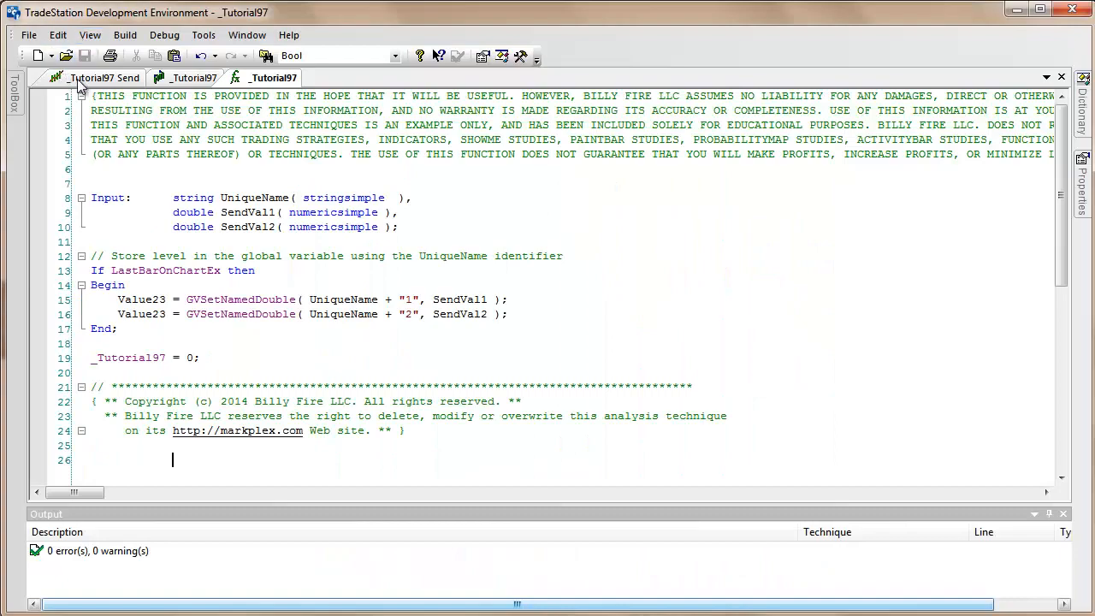
- In the _Tutorial97 Send indicator, highlight the _Tutorial97 call and its "Tut97" name argument
{"action": "left_click", "coordinate": [81, 77]}
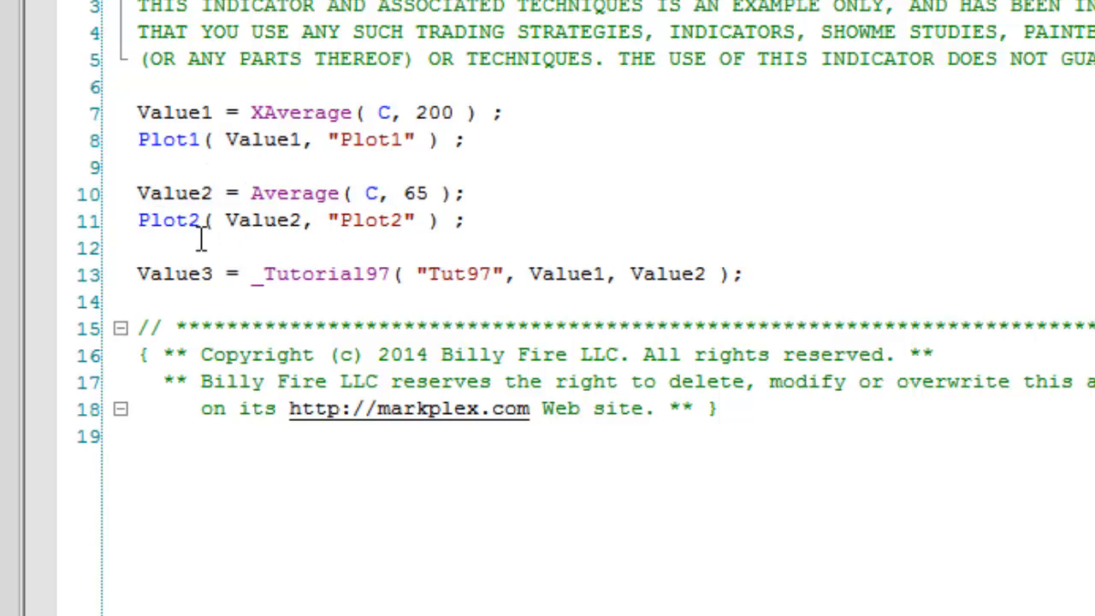
{"action": "mouse_move", "coordinate": [252, 295]}
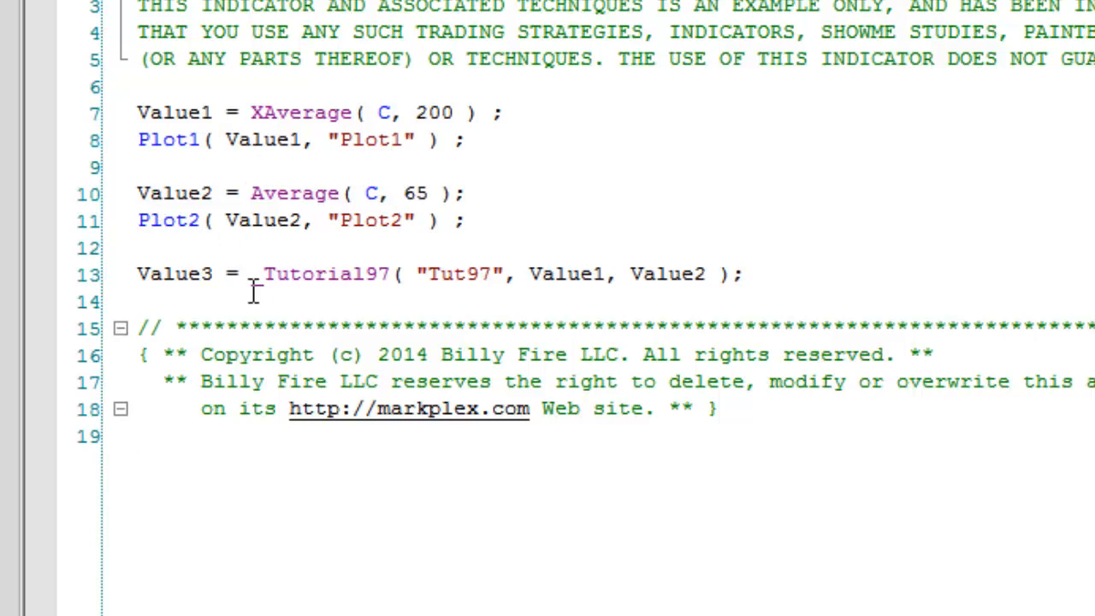
{"action": "double_click", "coordinate": [319, 274]}
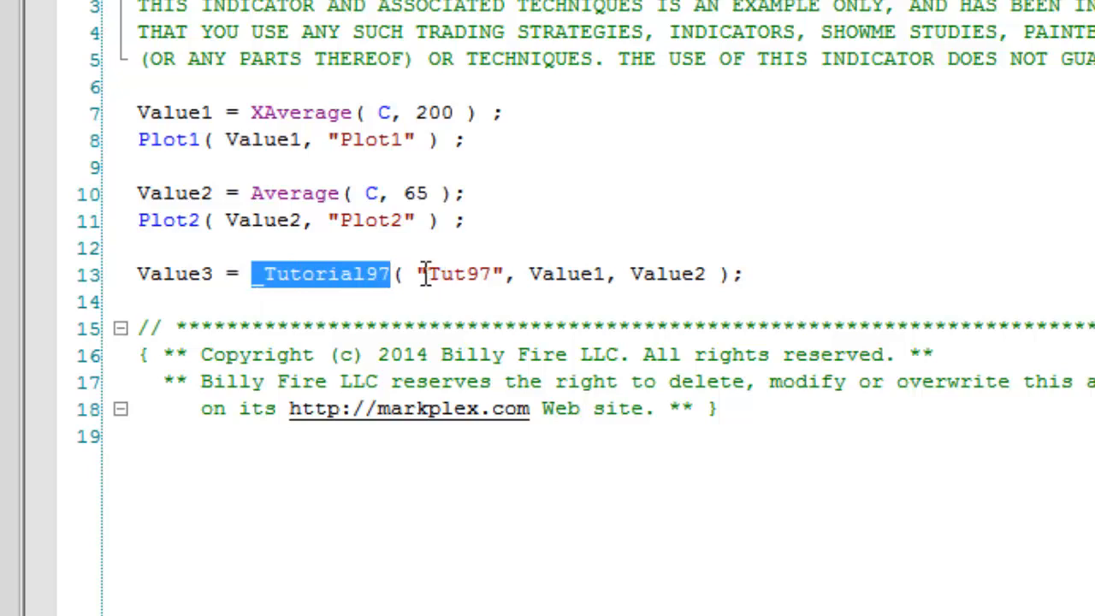
{"action": "double_click", "coordinate": [459, 273]}
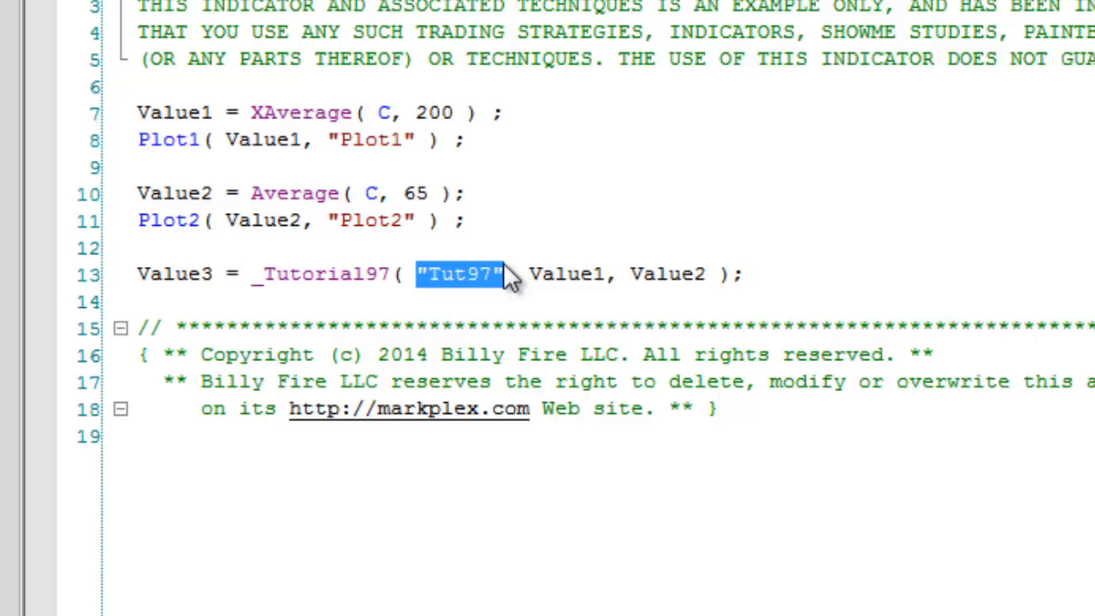
{"action": "mouse_move", "coordinate": [201, 112]}
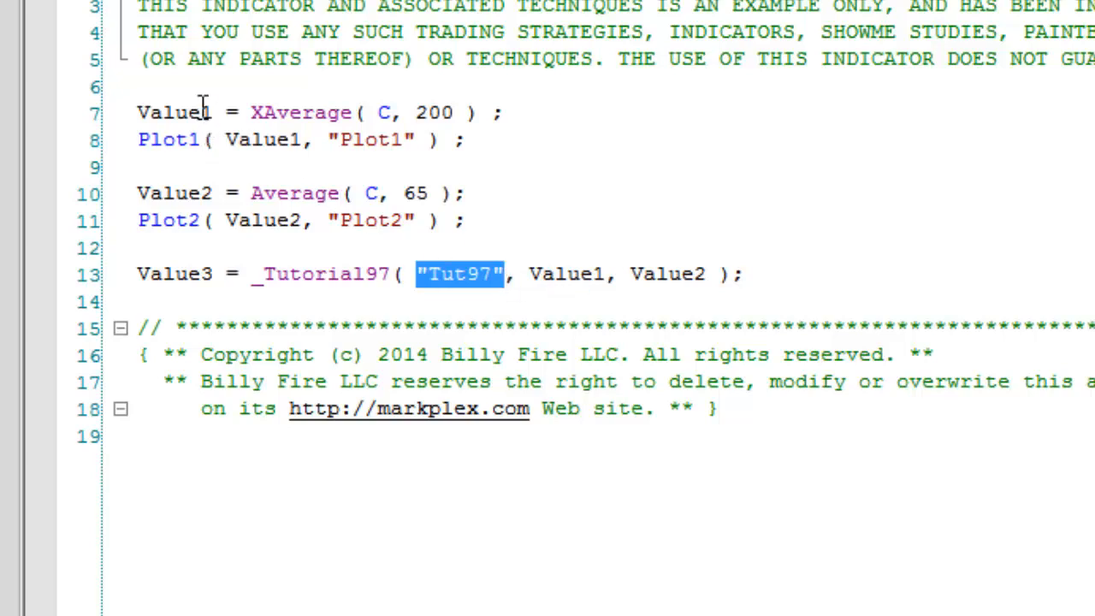
{"action": "mouse_move", "coordinate": [689, 274]}
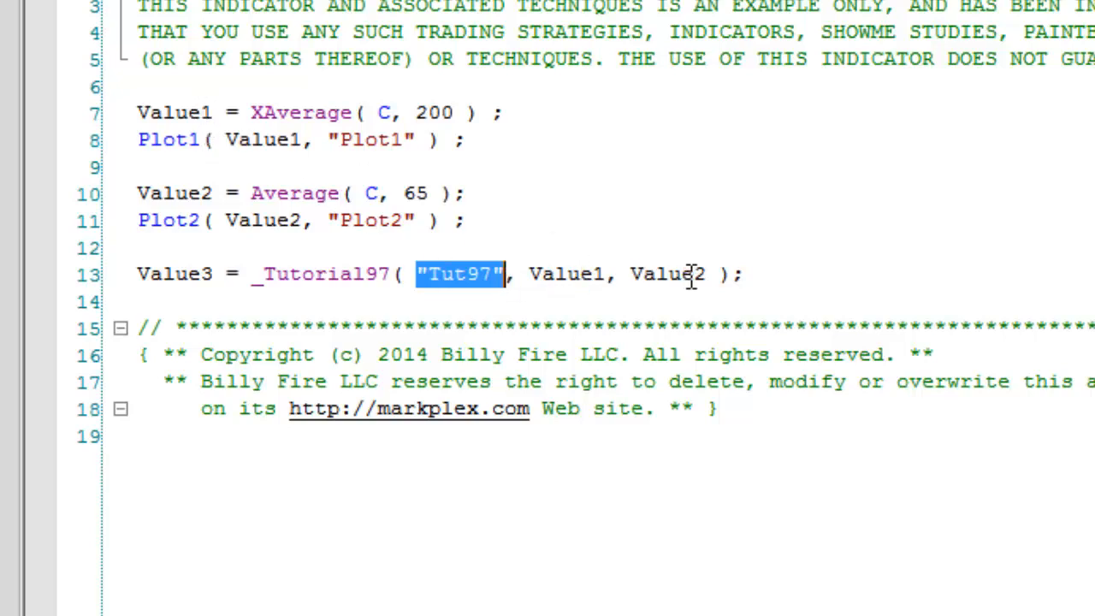
{"action": "left_click", "coordinate": [251, 273]}
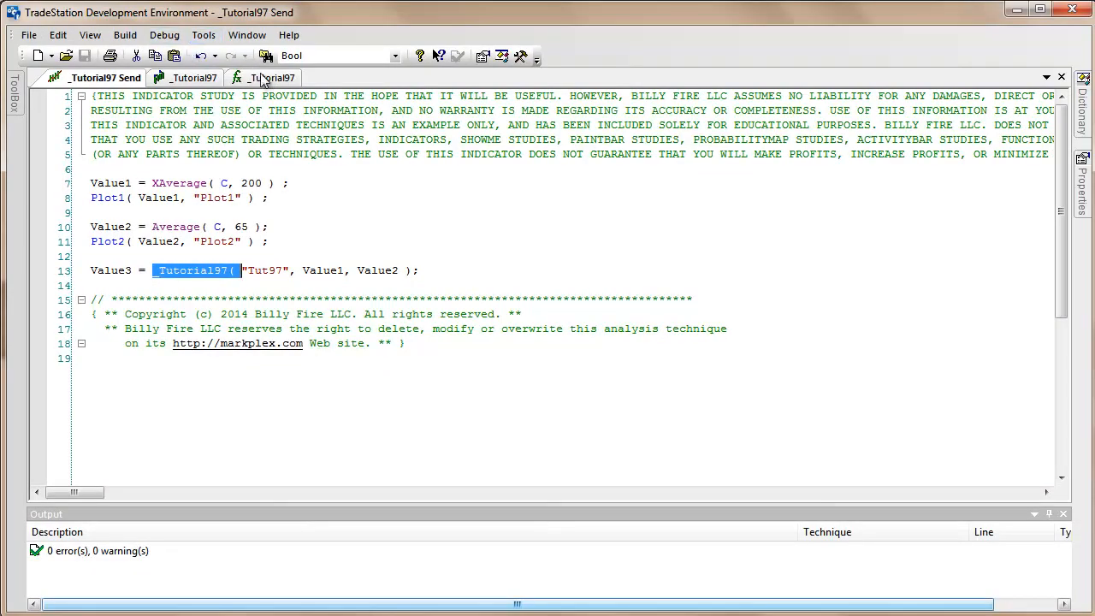
- In the _Tutorial97 function, highlight the GVSetNamedDouble name expression and SendVal1 value arguments
{"action": "left_click", "coordinate": [272, 78]}
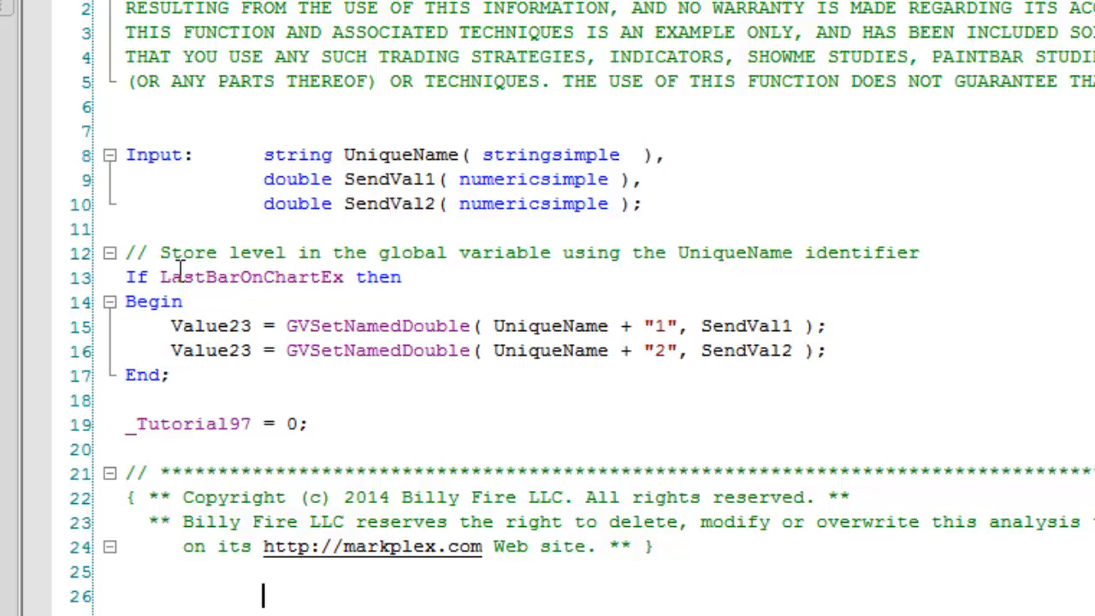
{"action": "mouse_move", "coordinate": [385, 315]}
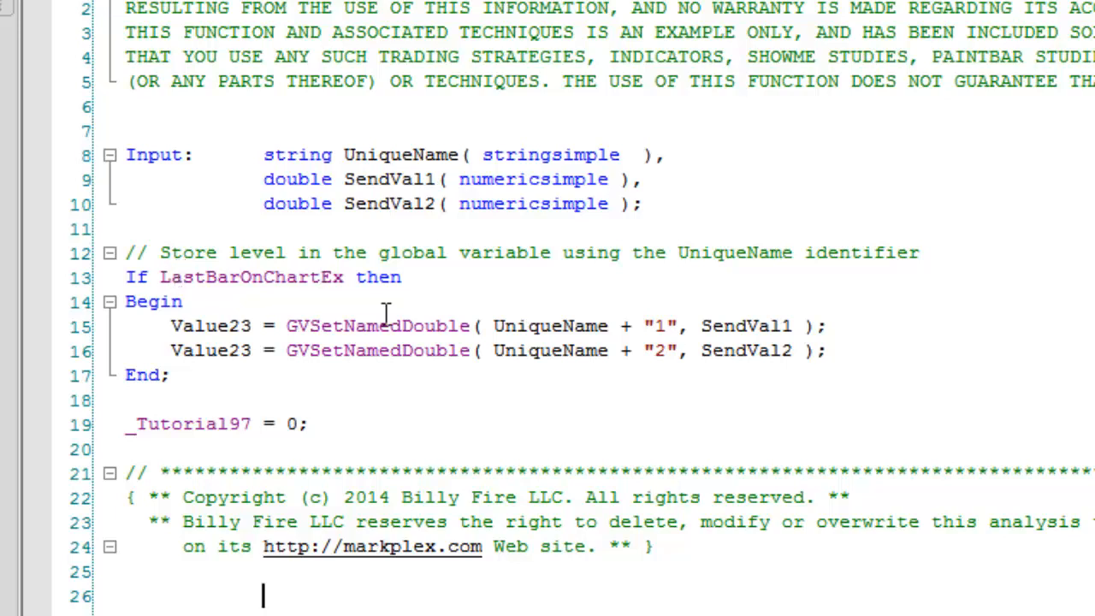
{"action": "left_click", "coordinate": [469, 326]}
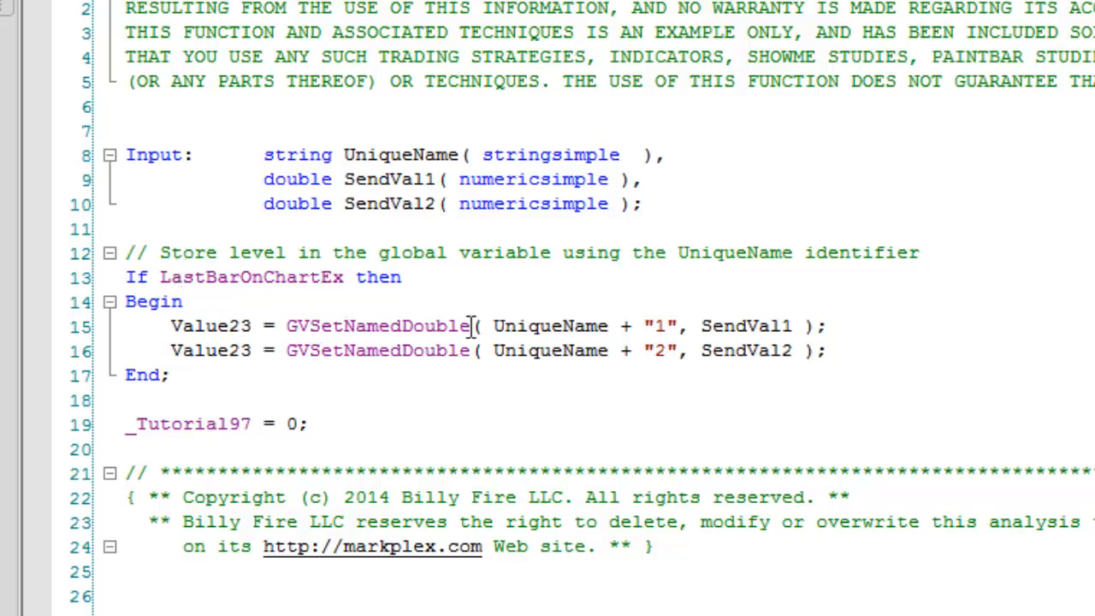
{"action": "mouse_move", "coordinate": [601, 325]}
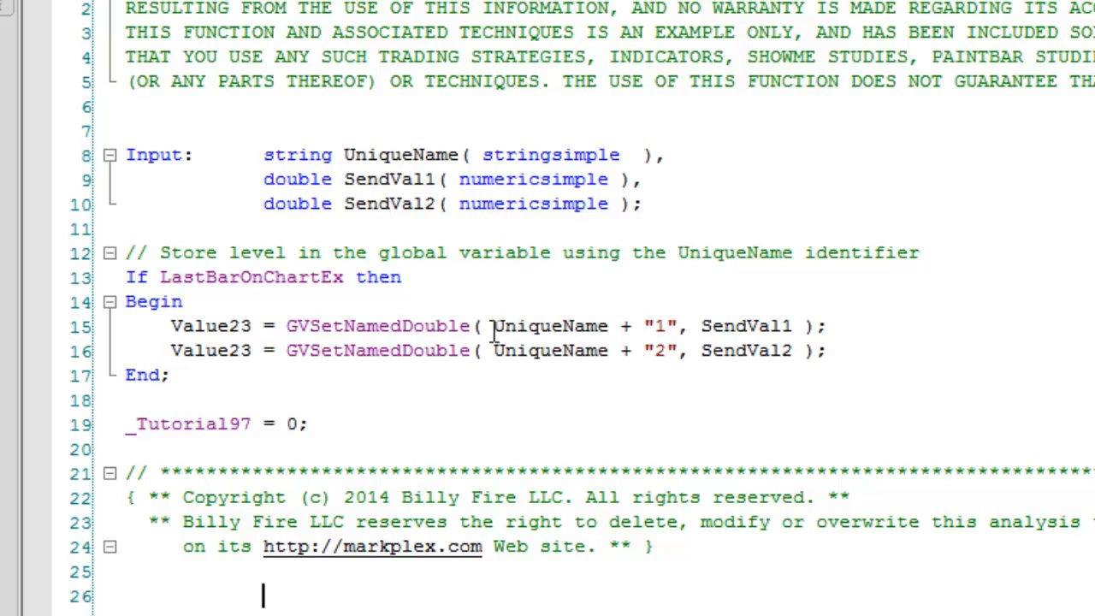
{"action": "left_click_drag", "start_coordinate": [493, 326], "coordinate": [674, 326]}
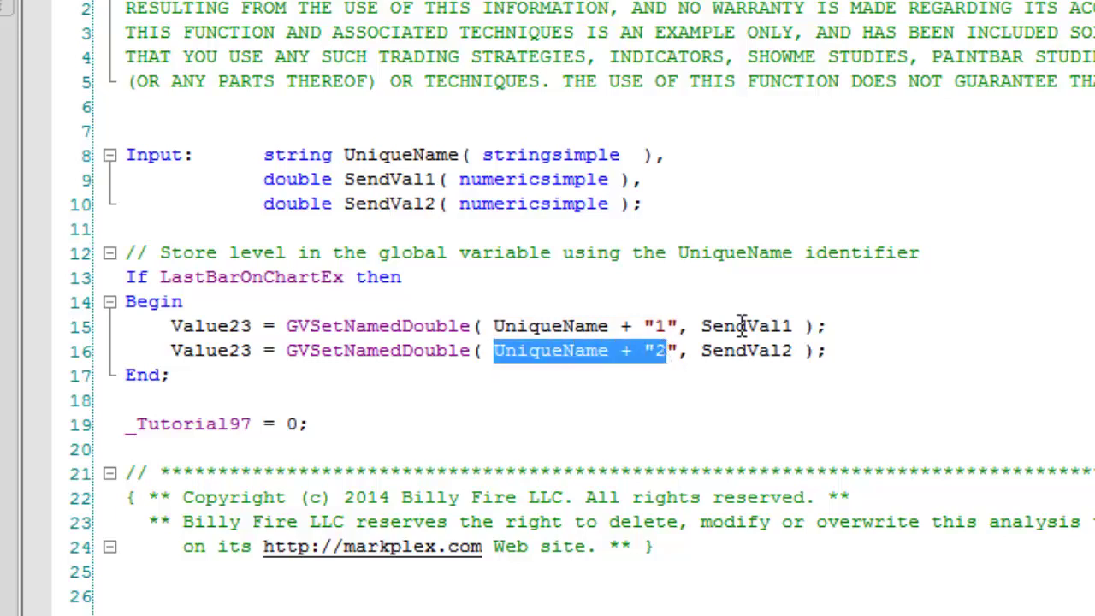
{"action": "double_click", "coordinate": [748, 326]}
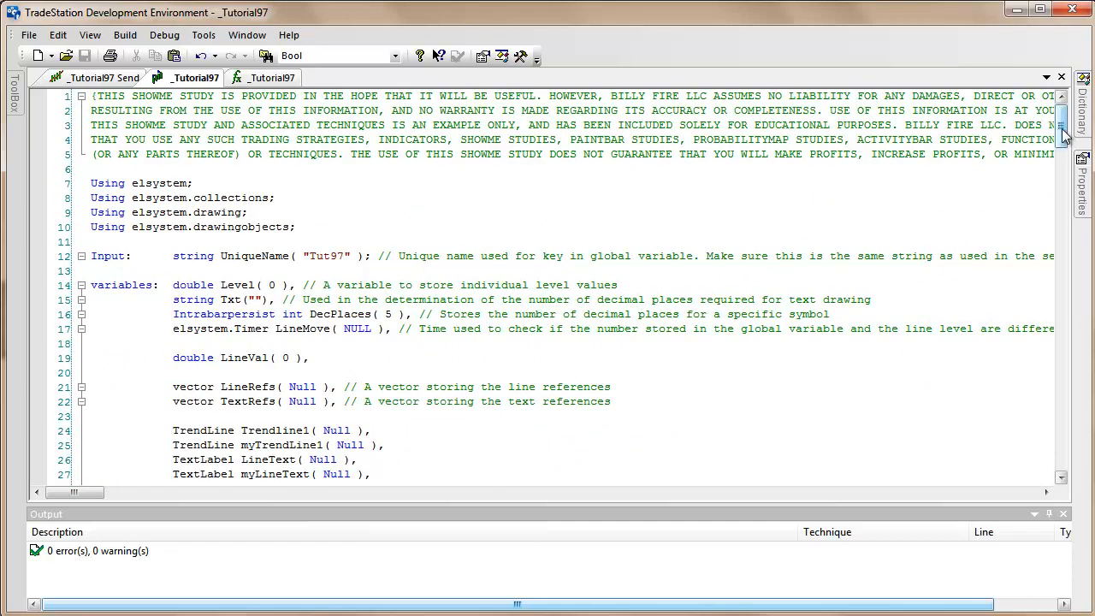
{"action": "scroll", "scroll_direction": "down", "scroll_amount": 3}
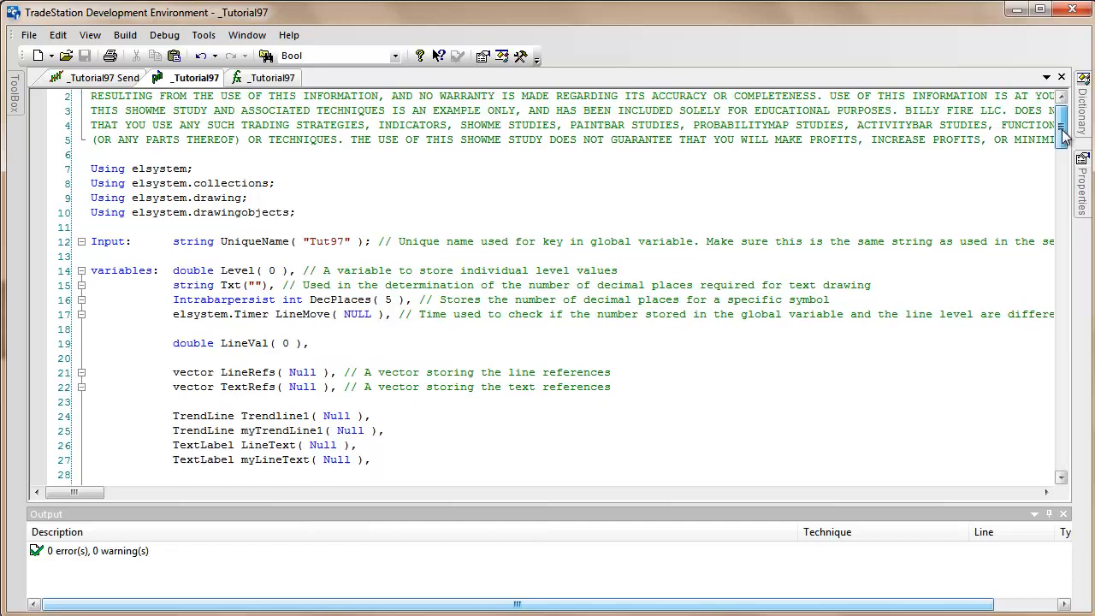
{"action": "scroll", "scroll_direction": "down", "scroll_amount": 3}
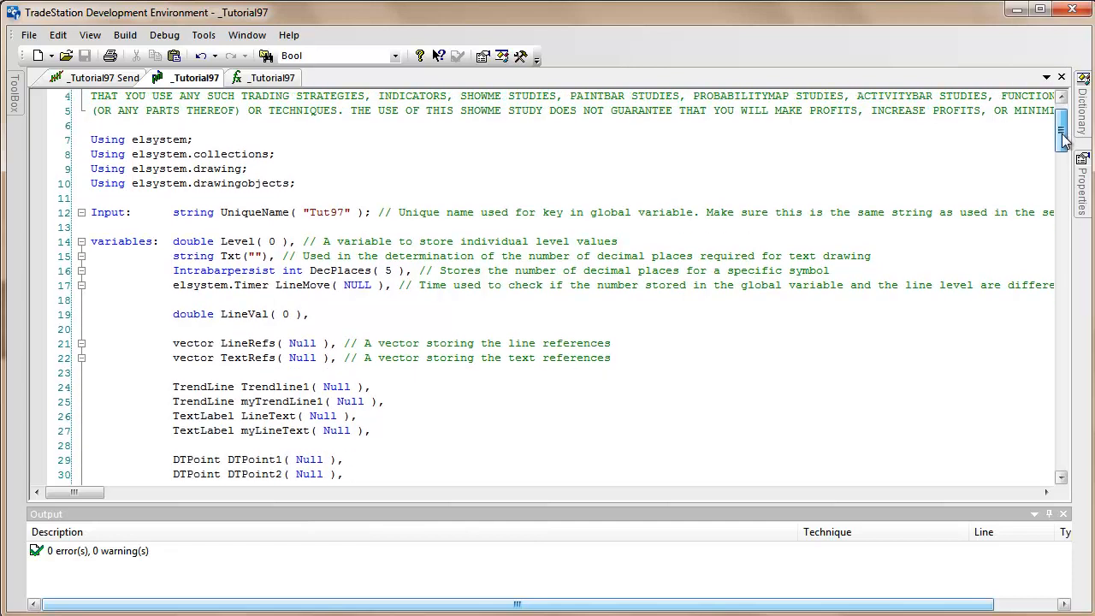
{"action": "scroll", "scroll_direction": "down", "scroll_amount": 3}
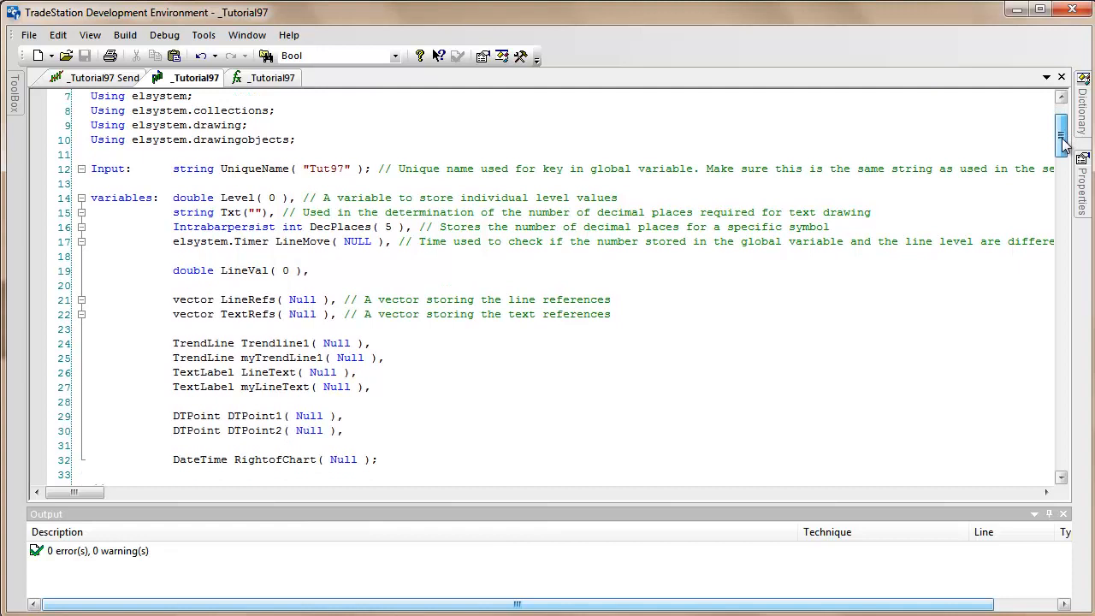
{"action": "scroll", "scroll_direction": "down", "scroll_amount": 3}
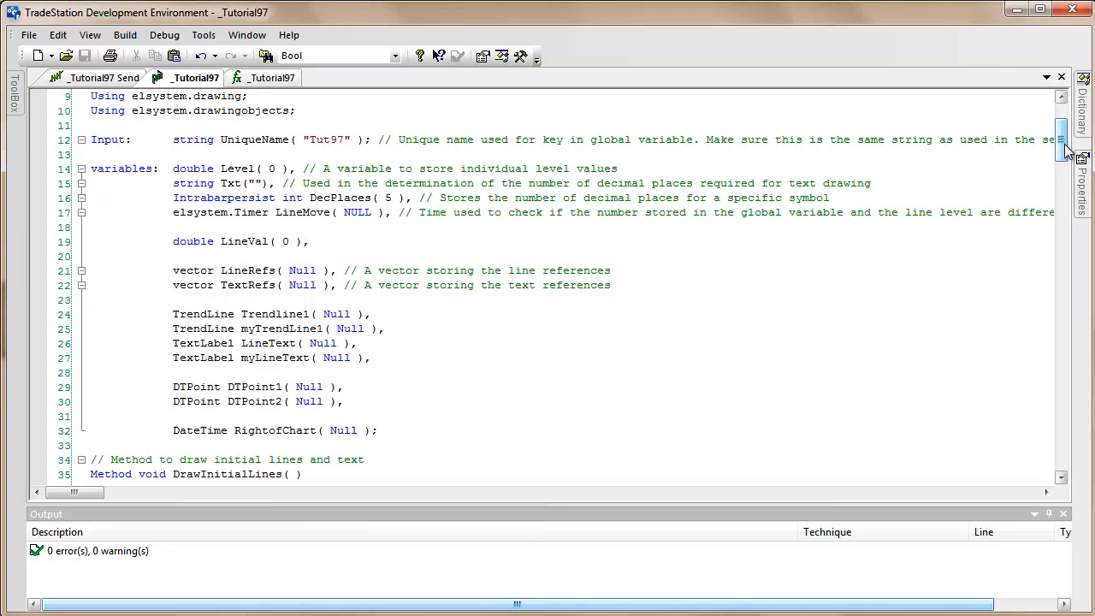
{"action": "scroll", "scroll_direction": "down", "scroll_amount": 3}
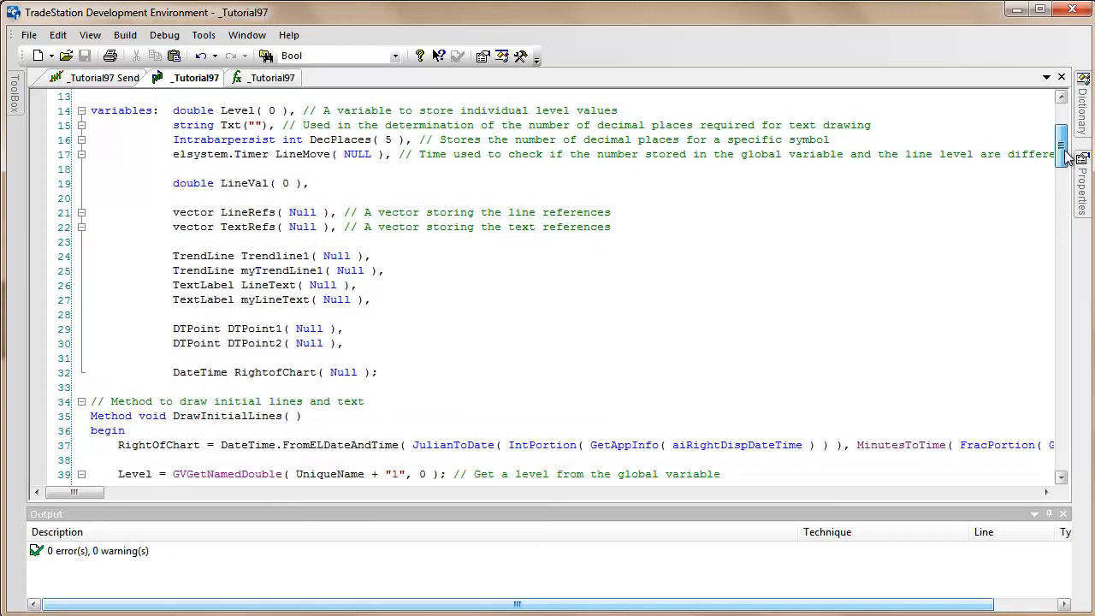
{"action": "scroll", "scroll_direction": "down", "scroll_amount": 3}
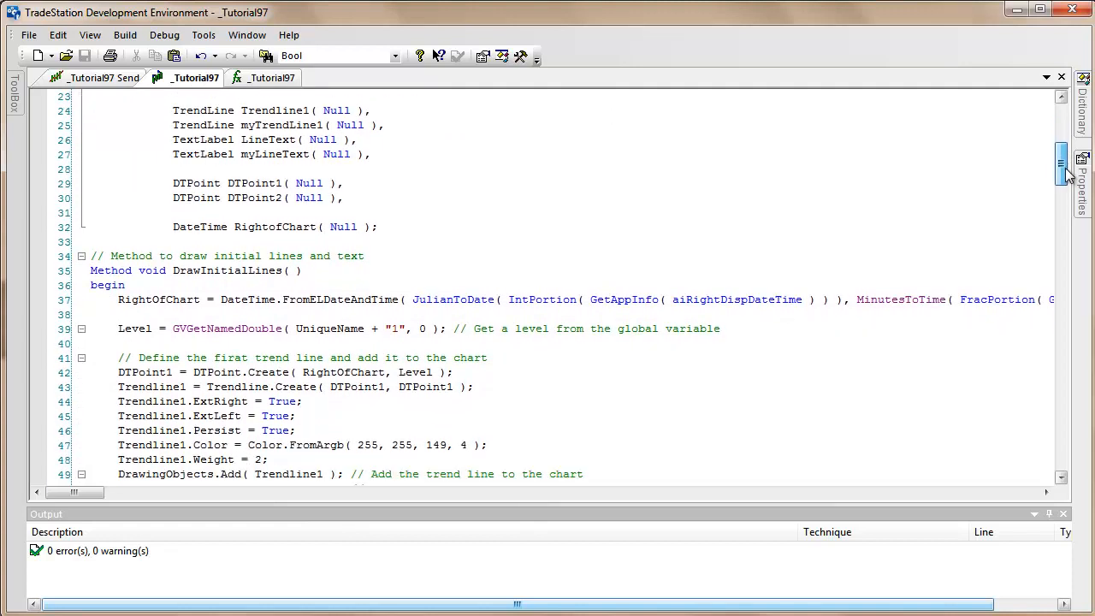
{"action": "scroll", "scroll_direction": "down", "scroll_amount": 3}
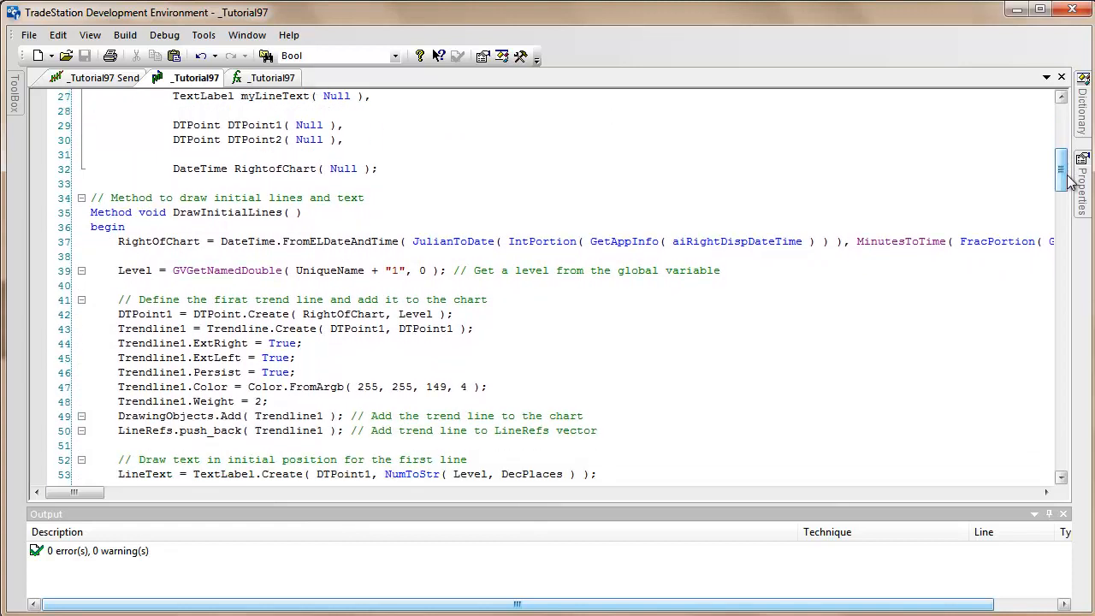
{"action": "scroll", "scroll_direction": "down", "scroll_amount": 3}
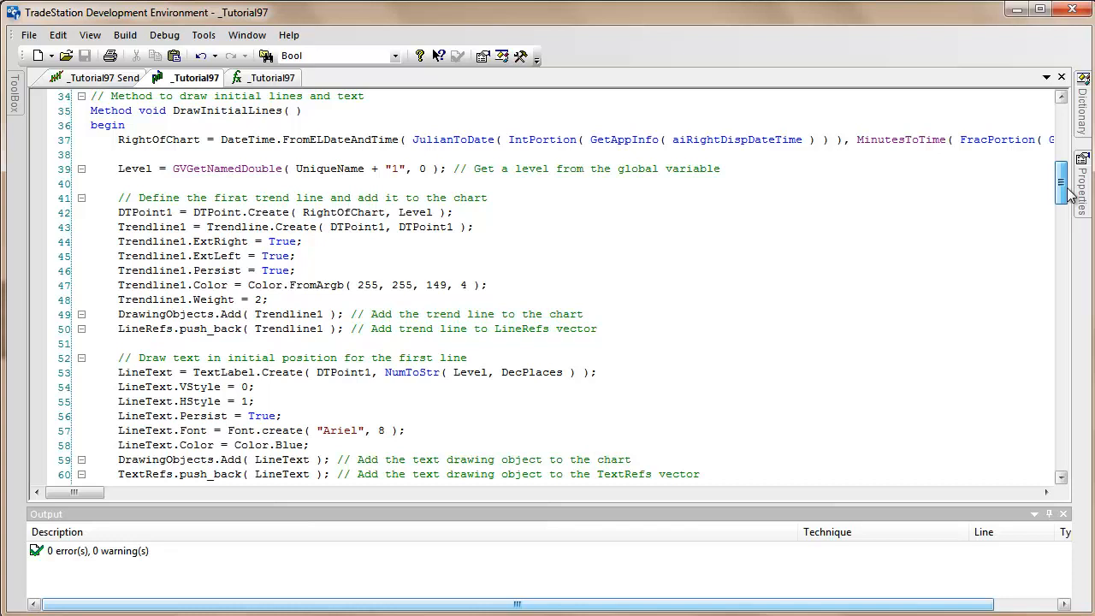
{"action": "scroll", "scroll_direction": "down", "scroll_amount": 3}
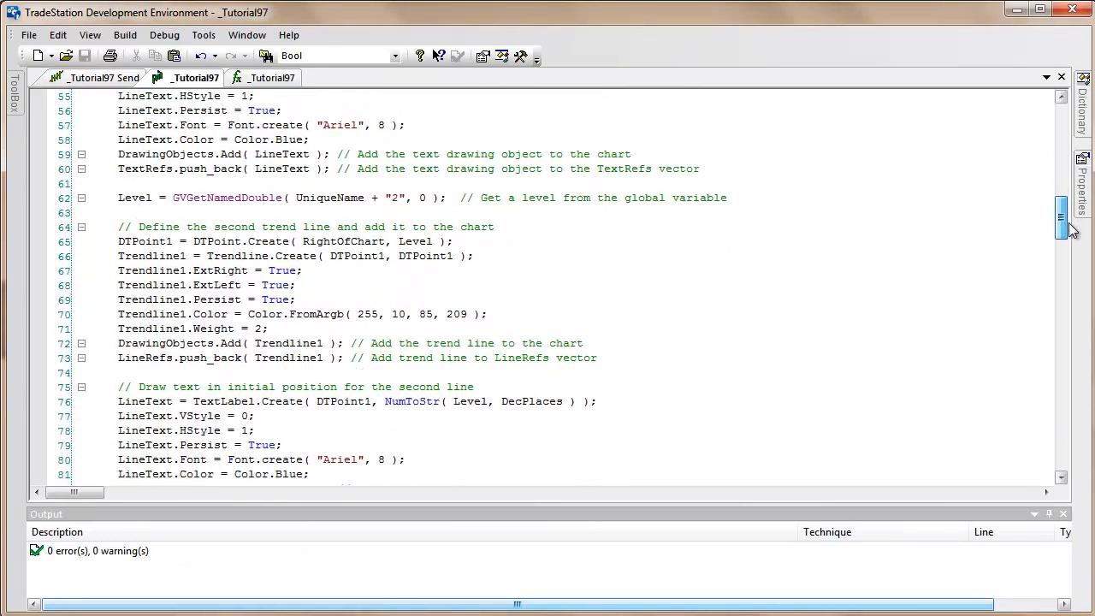
{"action": "scroll", "scroll_direction": "down", "scroll_amount": 3}
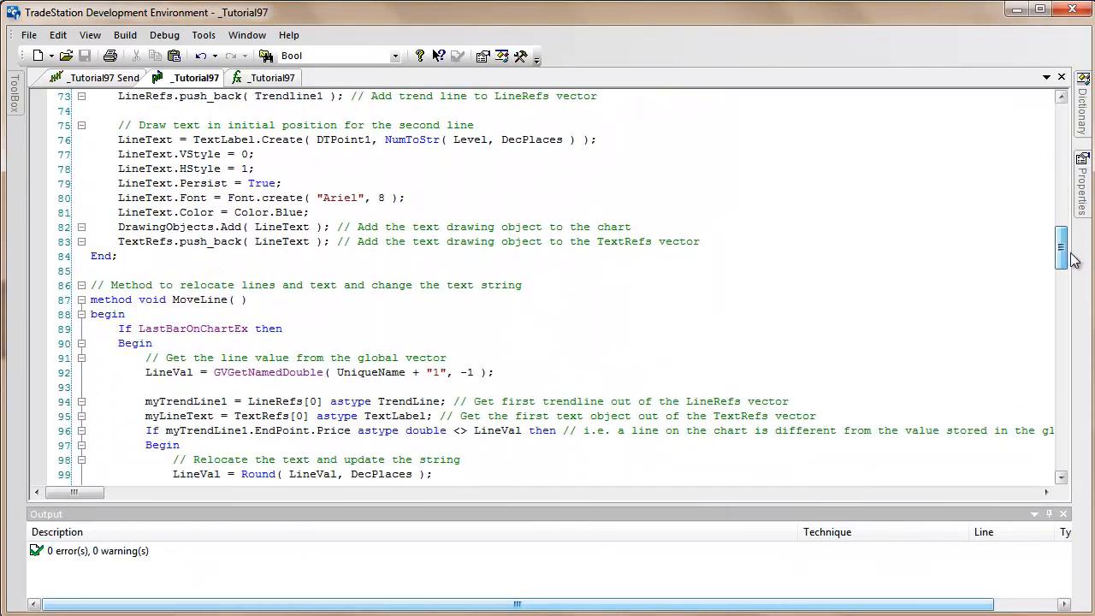
{"action": "scroll", "scroll_direction": "down", "scroll_amount": 3}
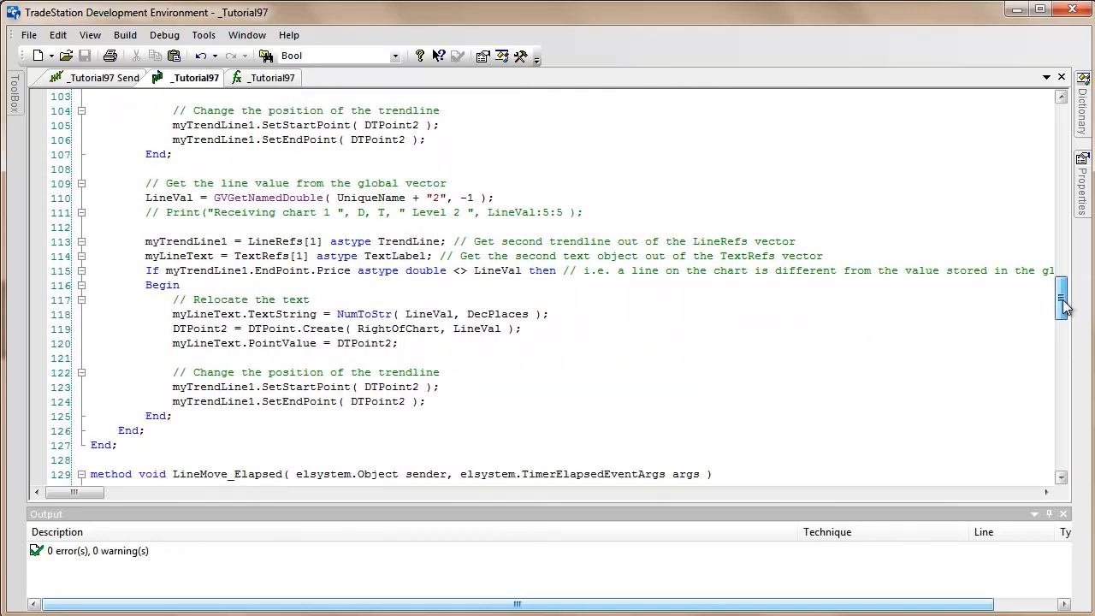
{"action": "scroll", "scroll_direction": "down", "scroll_amount": 3}
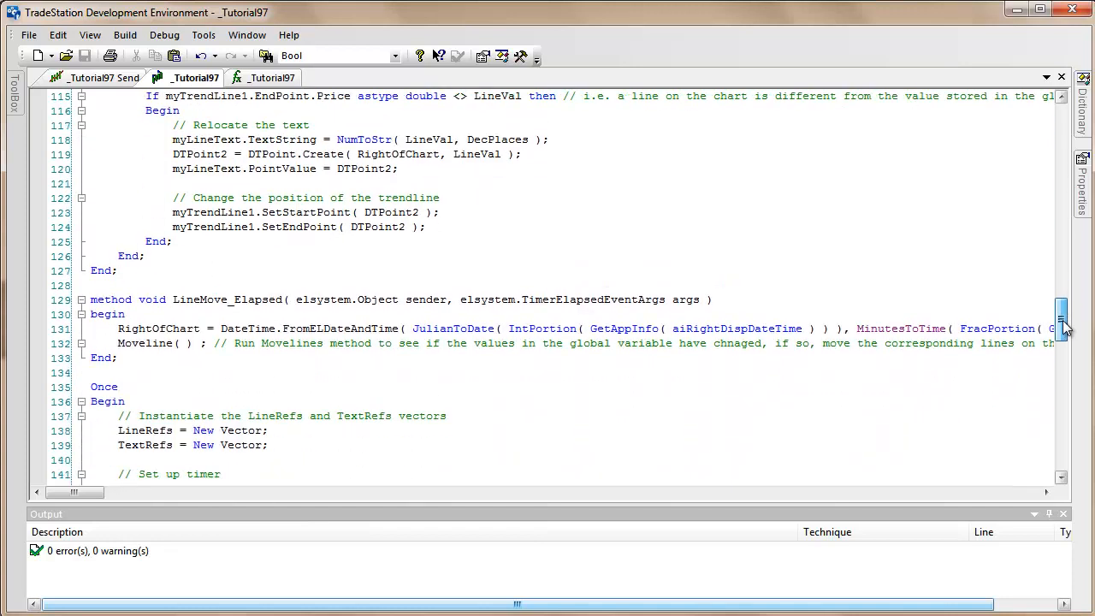
{"action": "scroll", "scroll_direction": "down", "scroll_amount": 3}
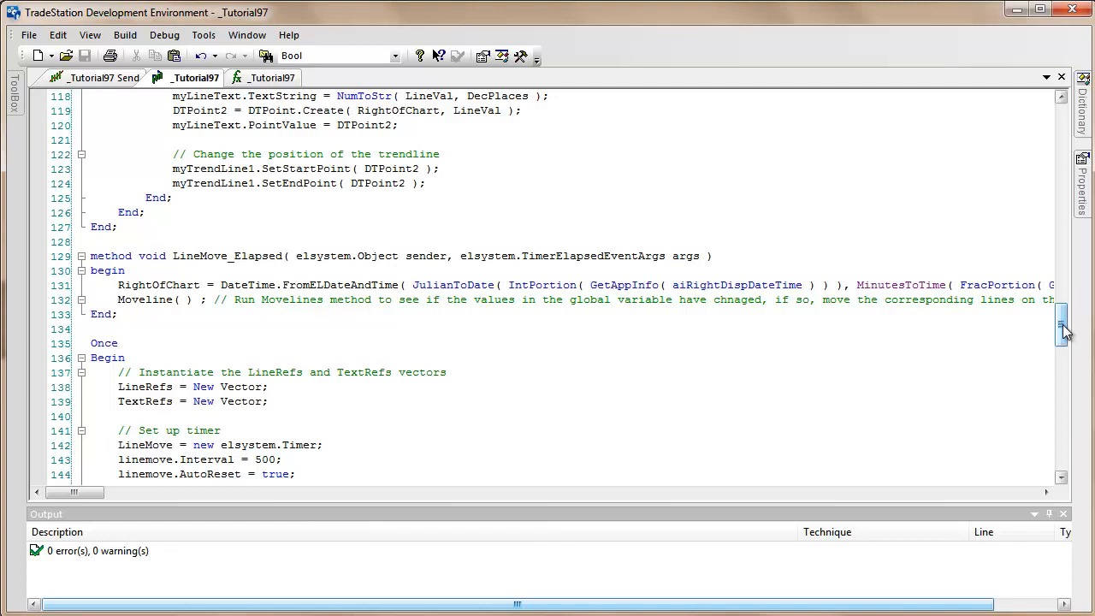
{"action": "scroll", "scroll_direction": "down", "scroll_amount": 3}
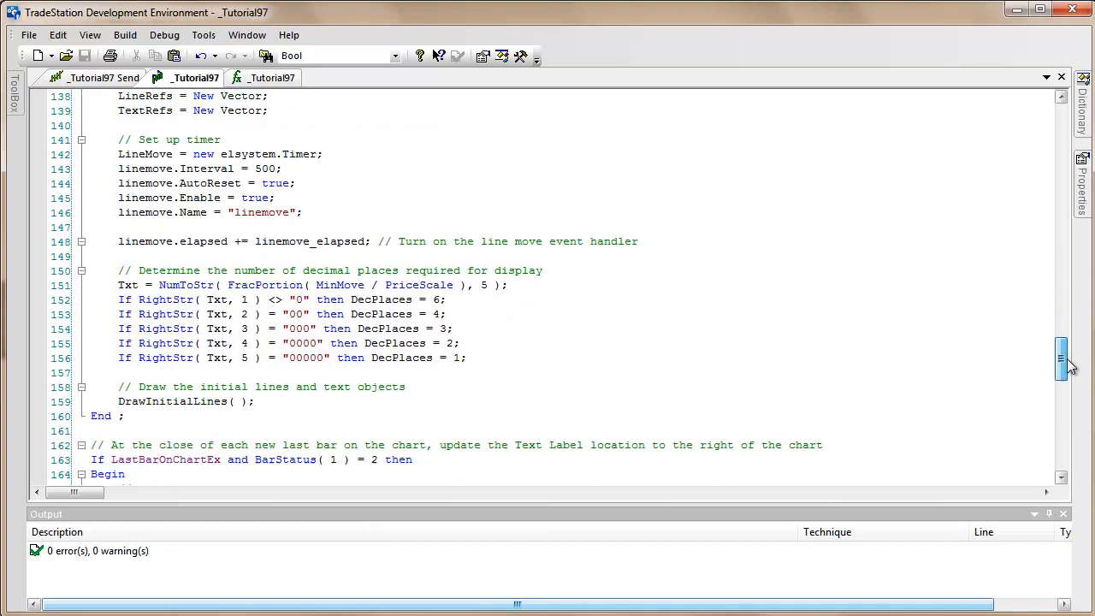
{"action": "scroll", "scroll_direction": "down", "scroll_amount": 3}
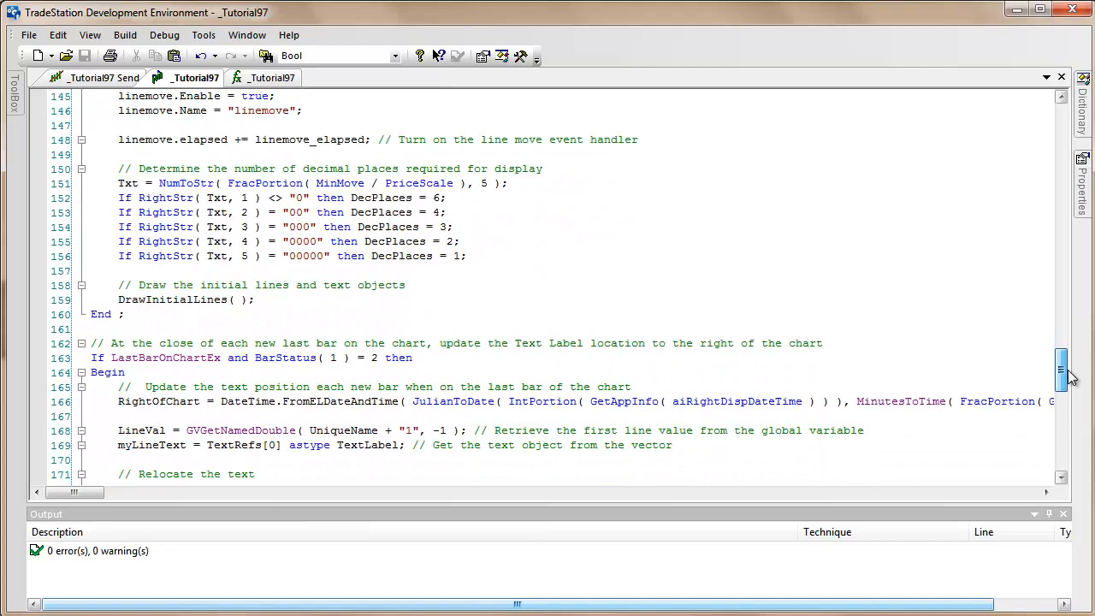
{"action": "scroll", "scroll_direction": "down", "scroll_amount": 3}
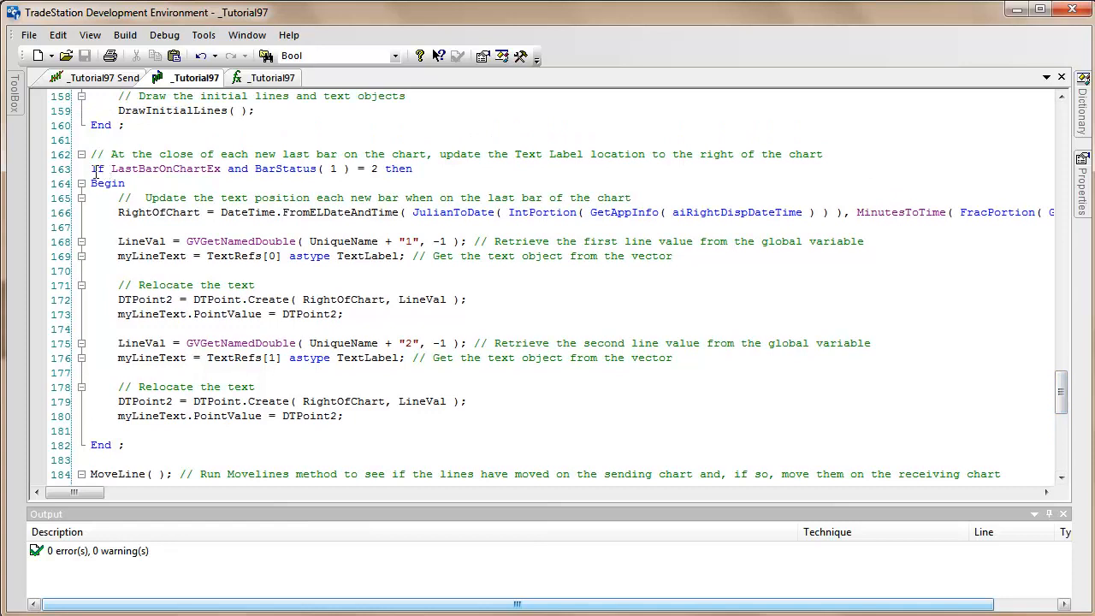
{"action": "left_click_drag", "start_coordinate": [91, 169], "coordinate": [128, 328]}
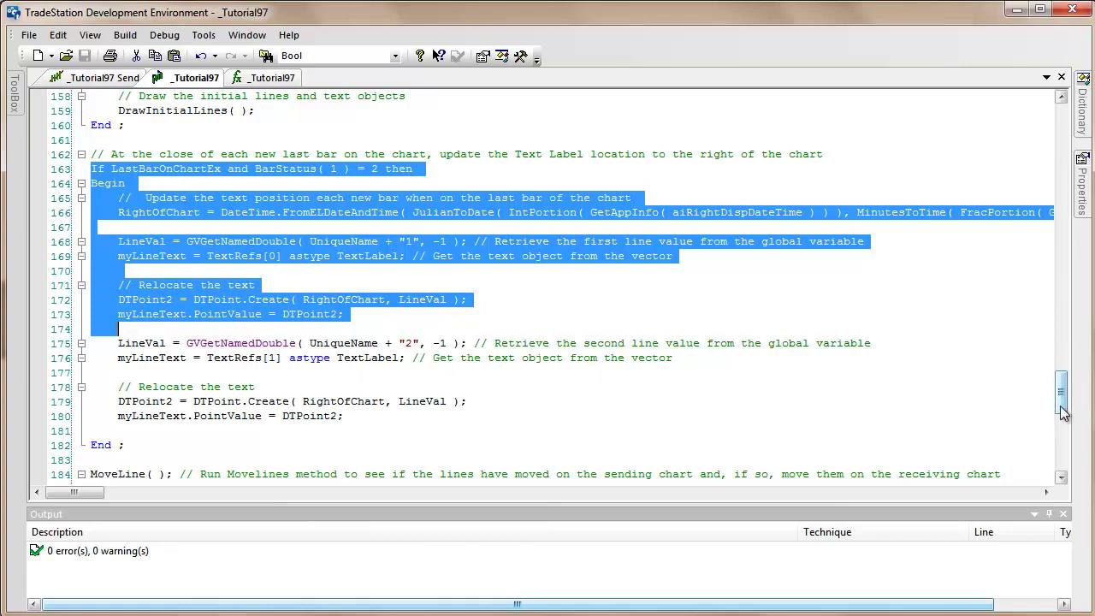
{"action": "scroll", "scroll_direction": "up", "scroll_amount": 3}
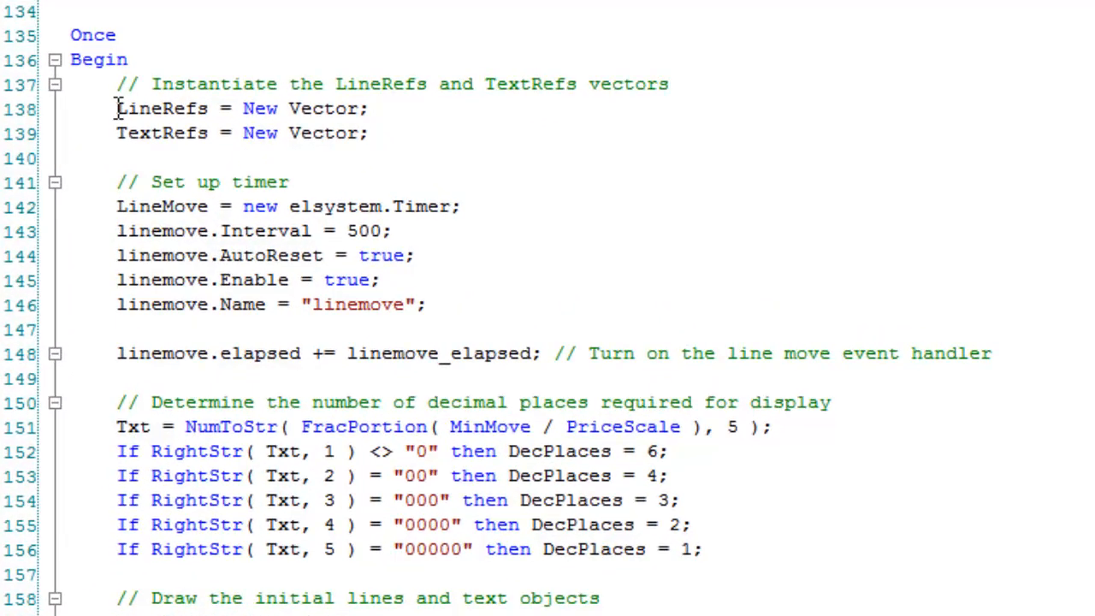
{"action": "double_click", "coordinate": [162, 108]}
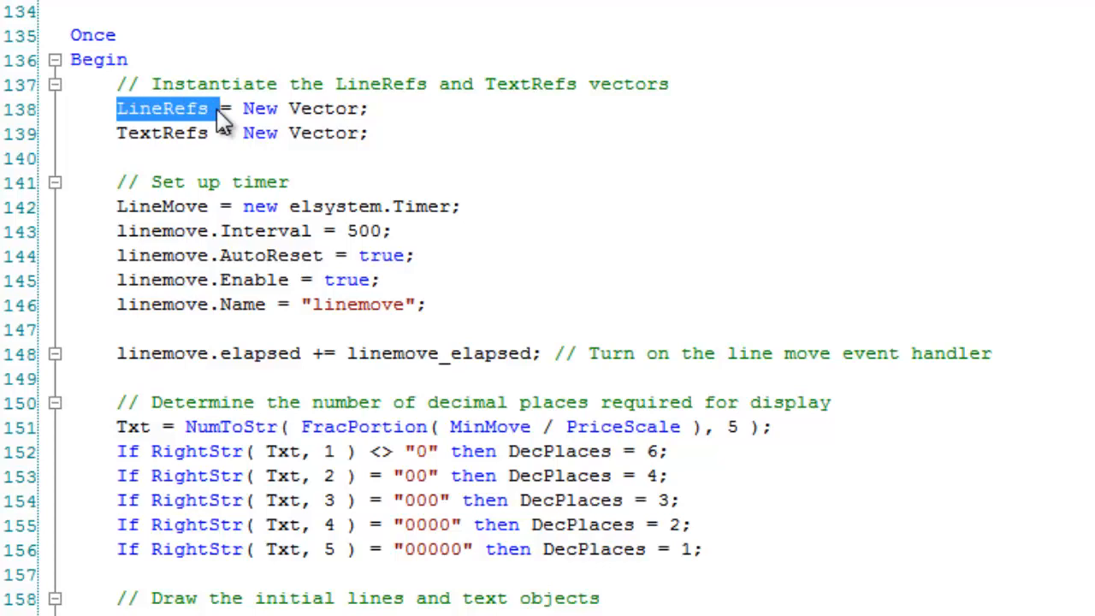
{"action": "mouse_move", "coordinate": [202, 132]}
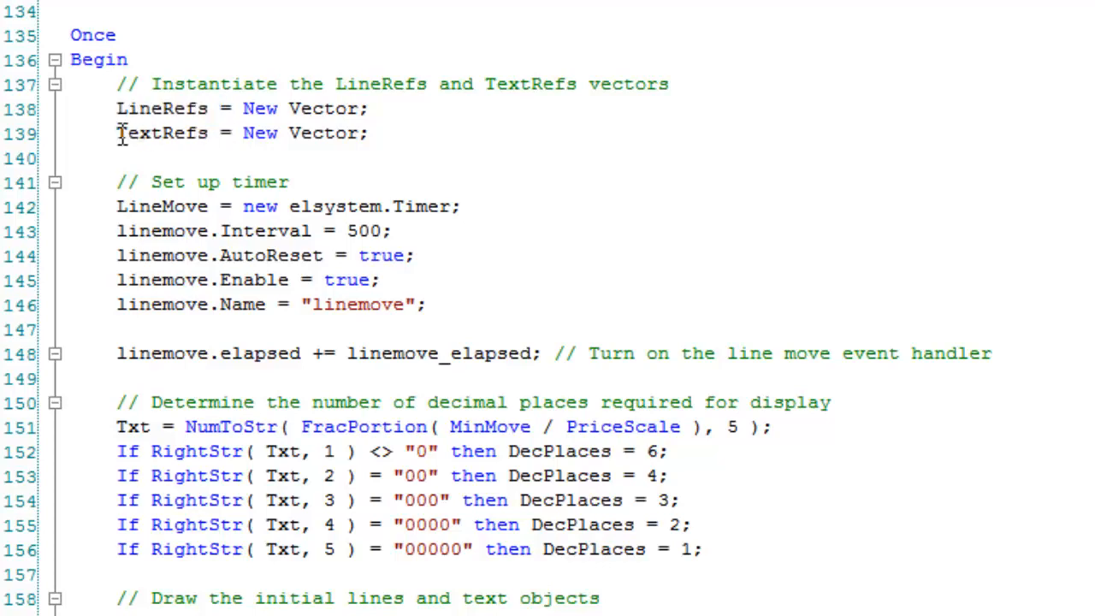
{"action": "double_click", "coordinate": [163, 134]}
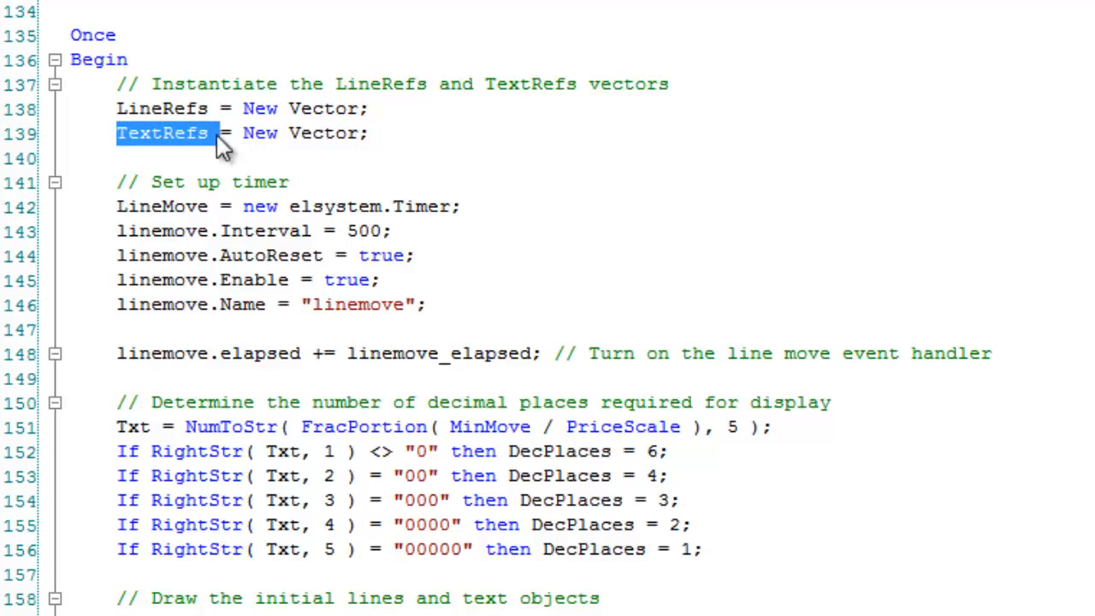
{"action": "mouse_move", "coordinate": [97, 62]}
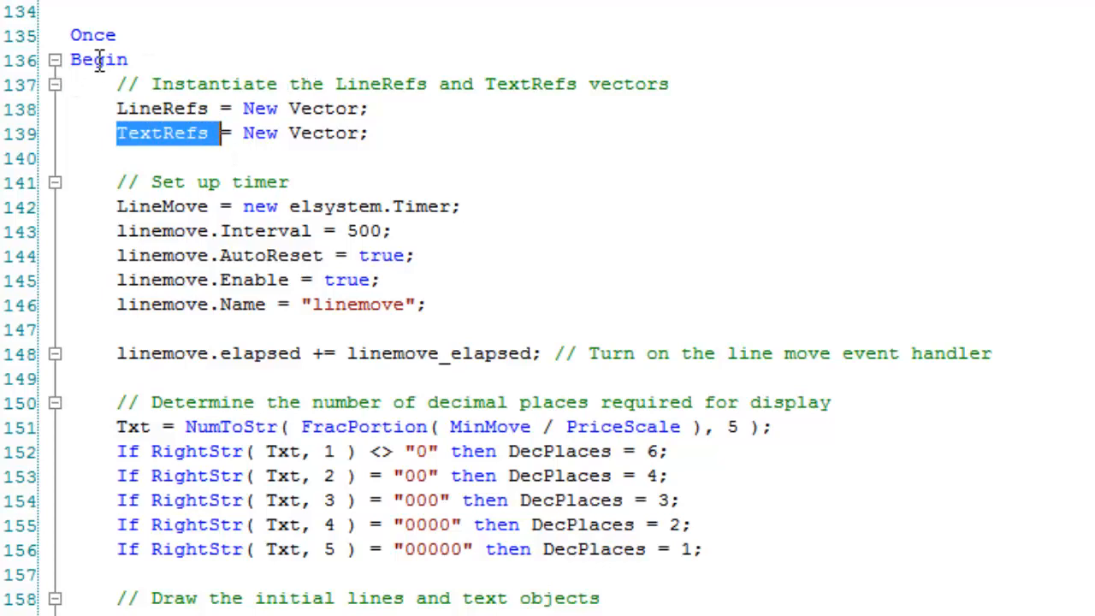
{"action": "mouse_move", "coordinate": [334, 108]}
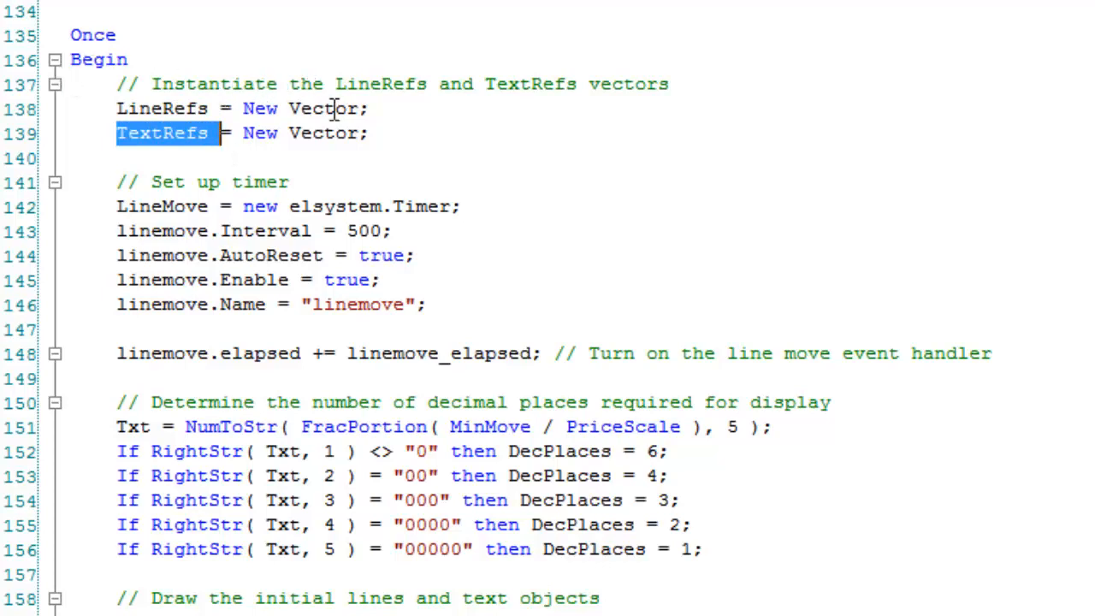
{"action": "mouse_move", "coordinate": [119, 188]}
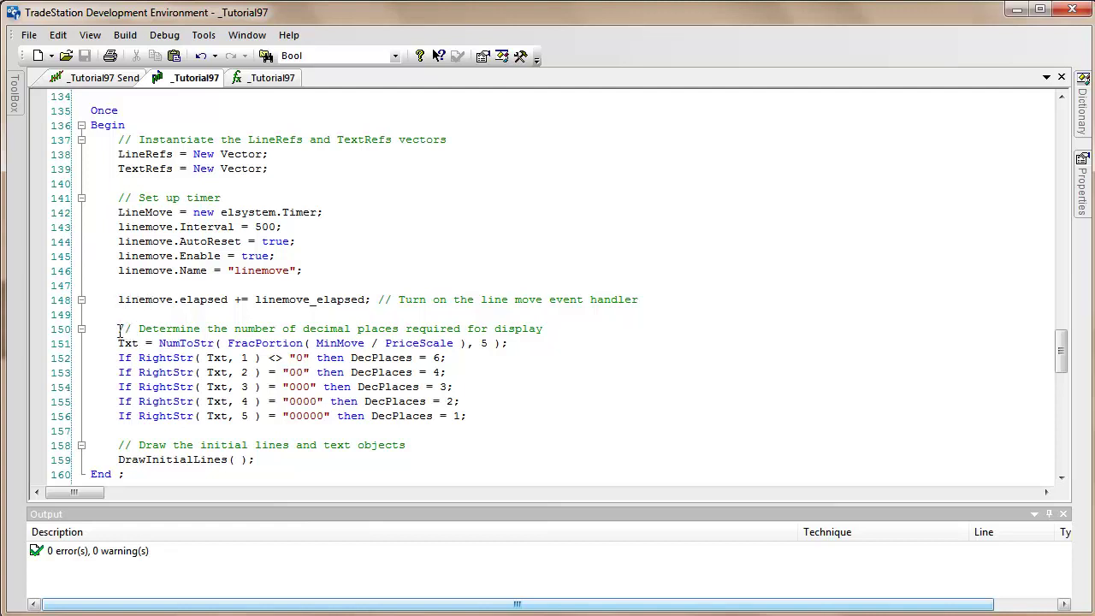
{"action": "mouse_move", "coordinate": [142, 309]}
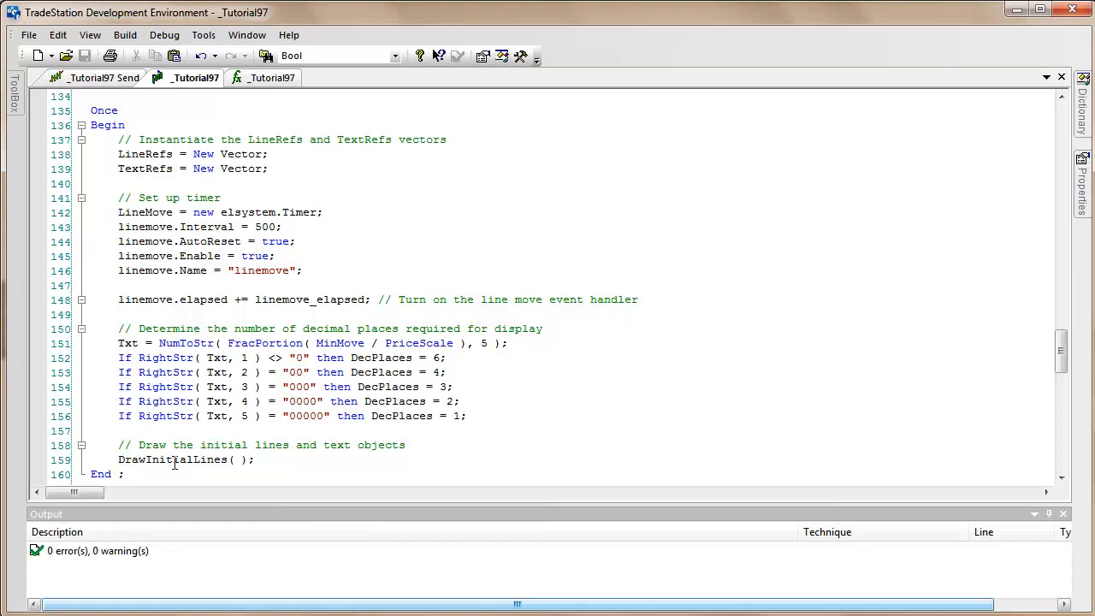
{"action": "mouse_move", "coordinate": [1056, 359]}
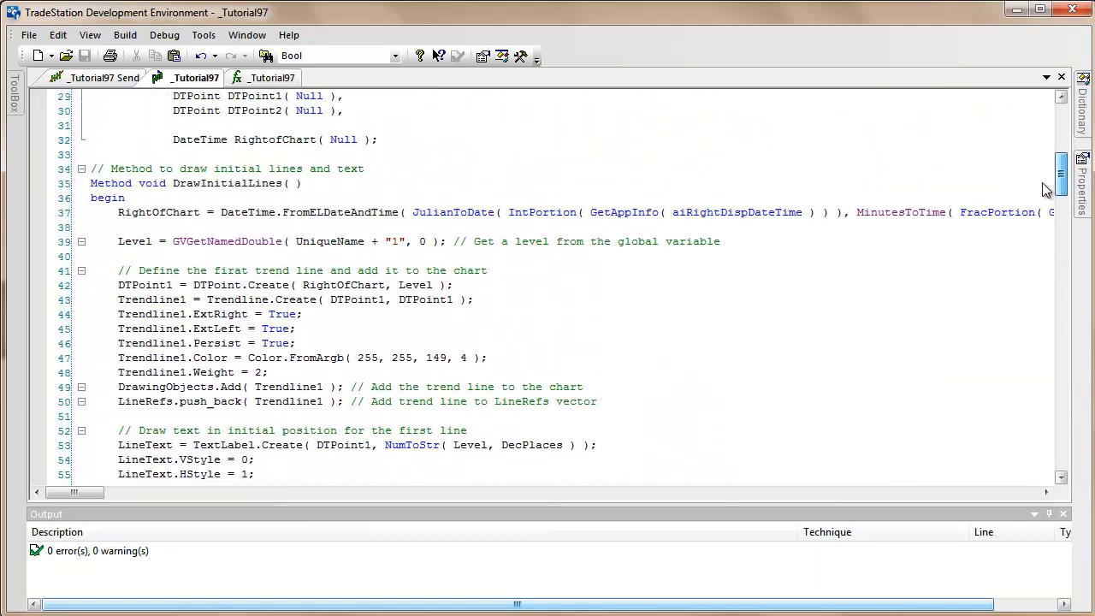
{"action": "scroll", "scroll_direction": "down", "scroll_amount": 3}
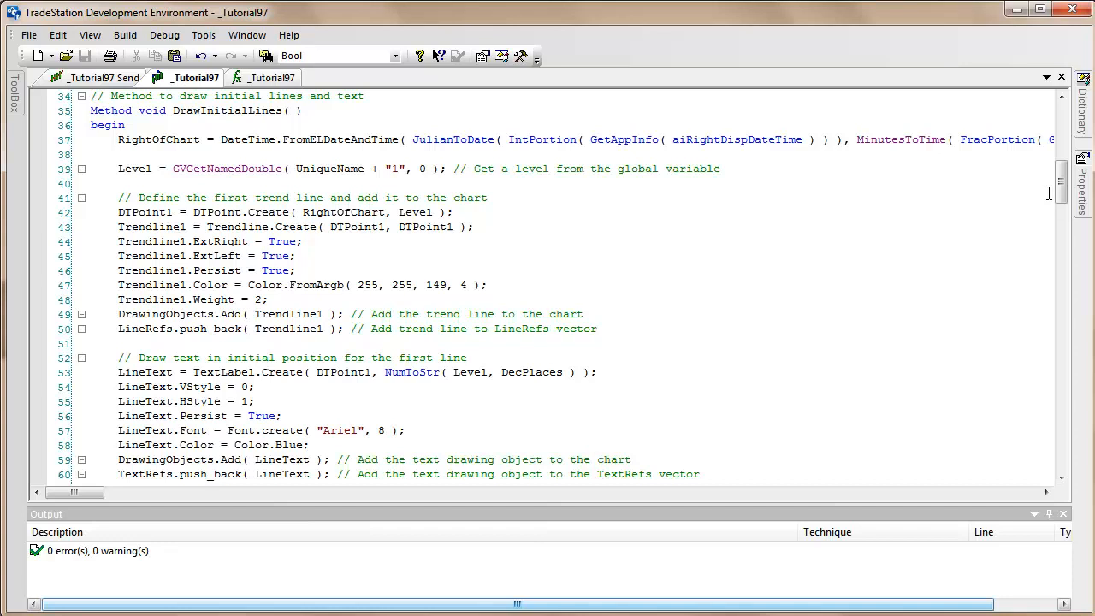
{"action": "mouse_move", "coordinate": [1058, 200]}
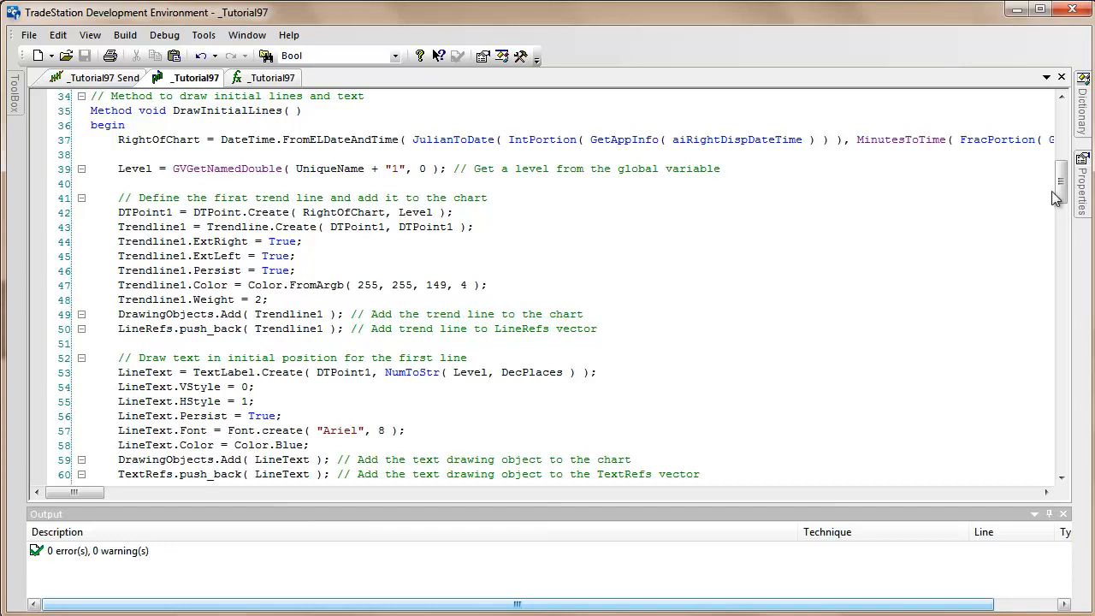
{"action": "scroll", "scroll_direction": "down", "scroll_amount": 3}
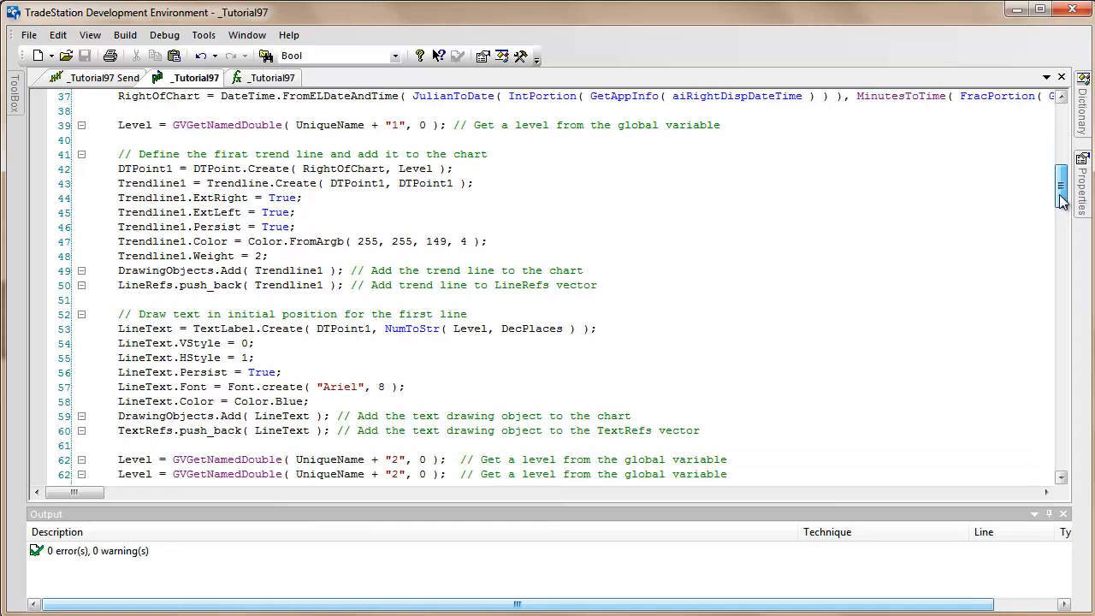
{"action": "scroll", "scroll_direction": "down", "scroll_amount": 3}
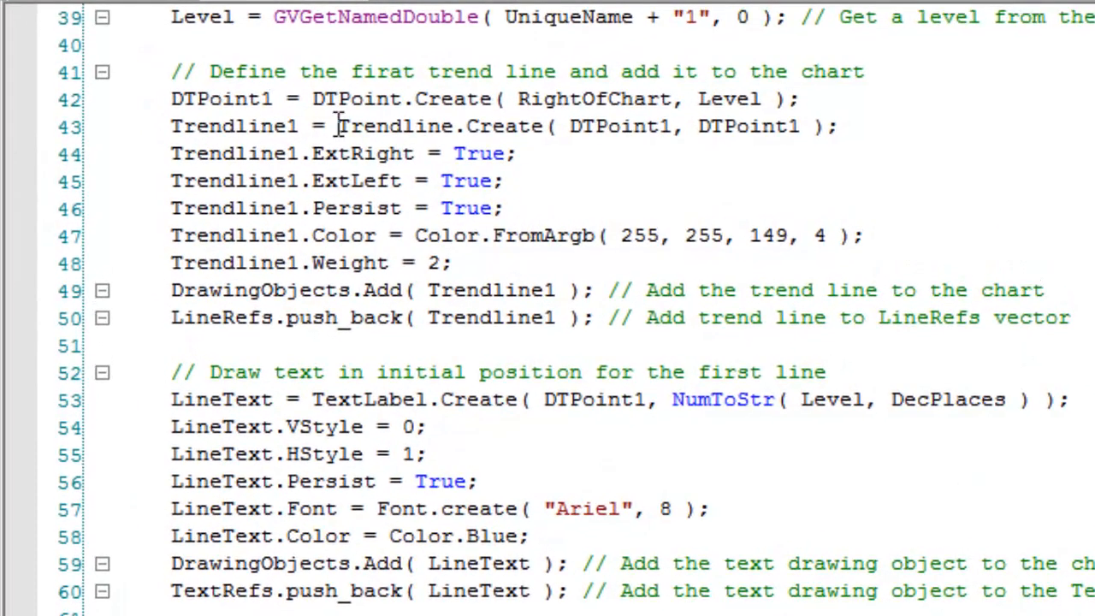
{"action": "mouse_move", "coordinate": [436, 139]}
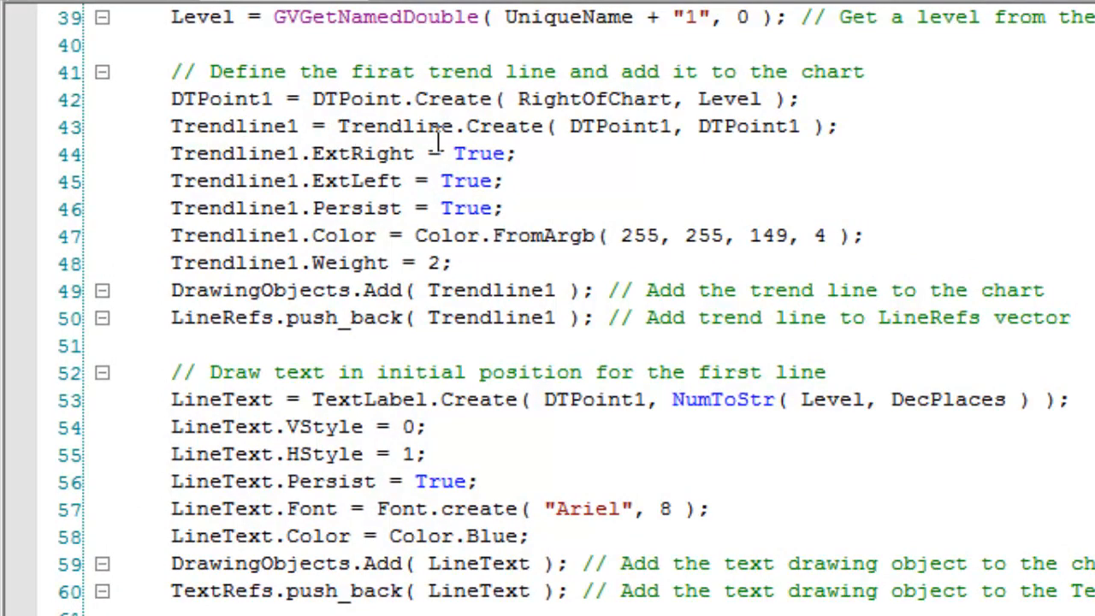
{"action": "mouse_move", "coordinate": [777, 137]}
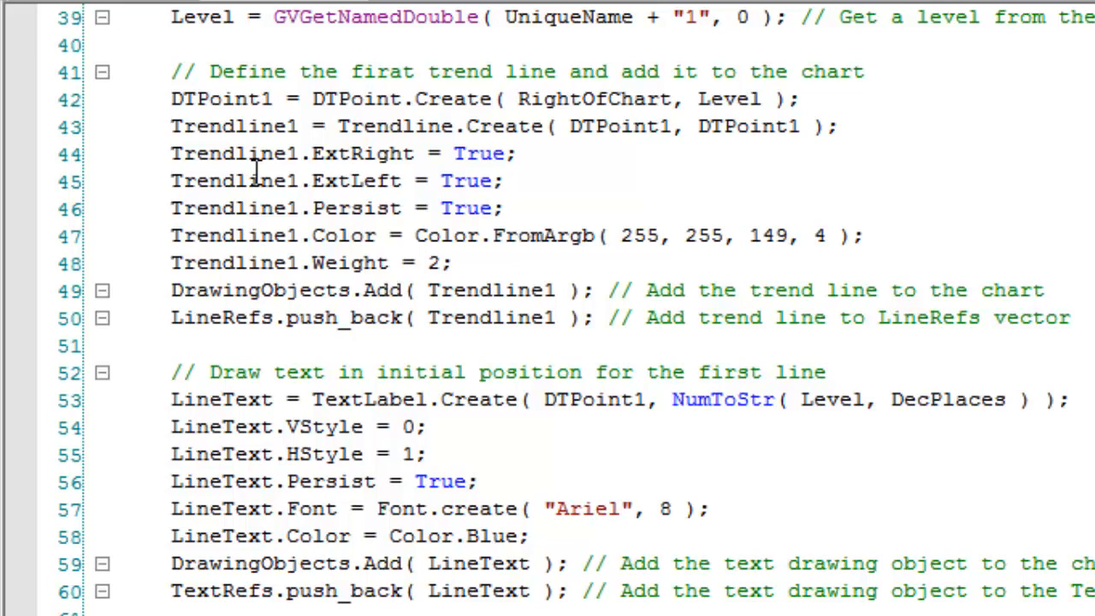
{"action": "mouse_move", "coordinate": [372, 154]}
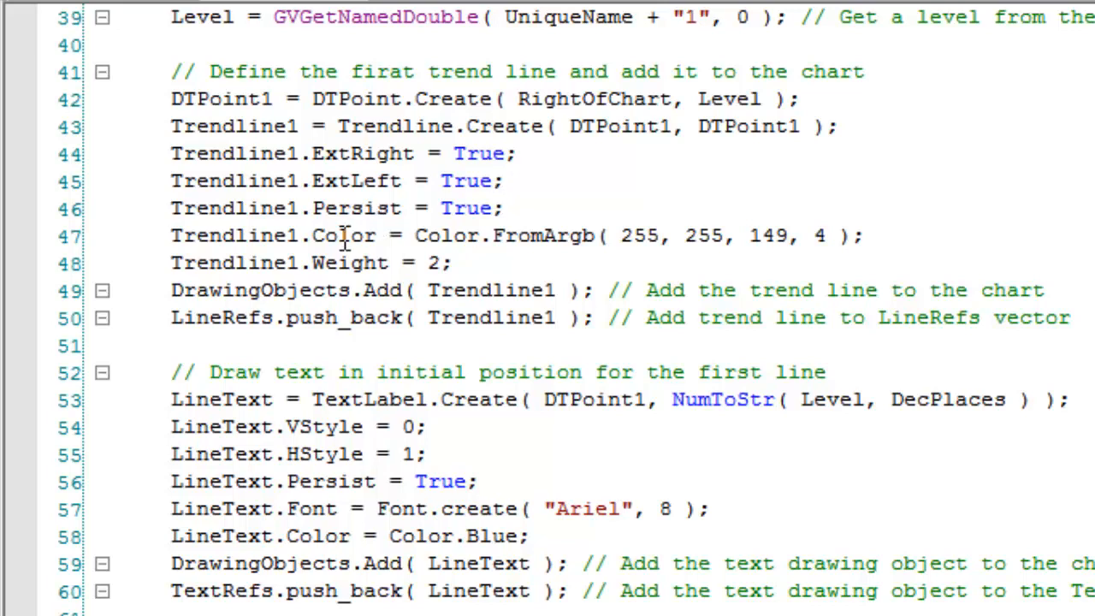
{"action": "mouse_move", "coordinate": [347, 263]}
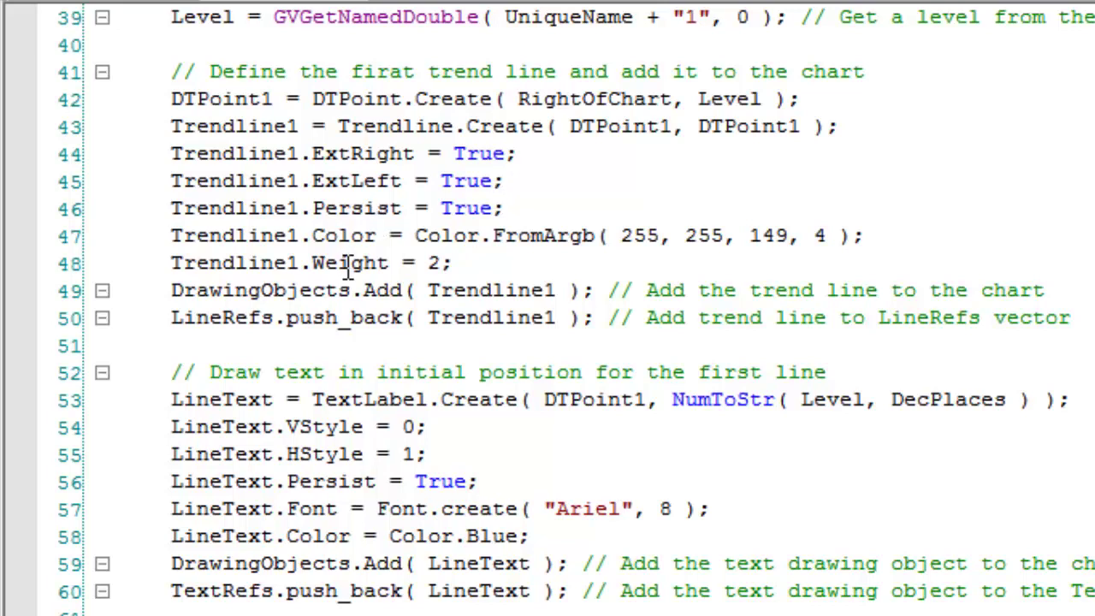
{"action": "mouse_move", "coordinate": [226, 290]}
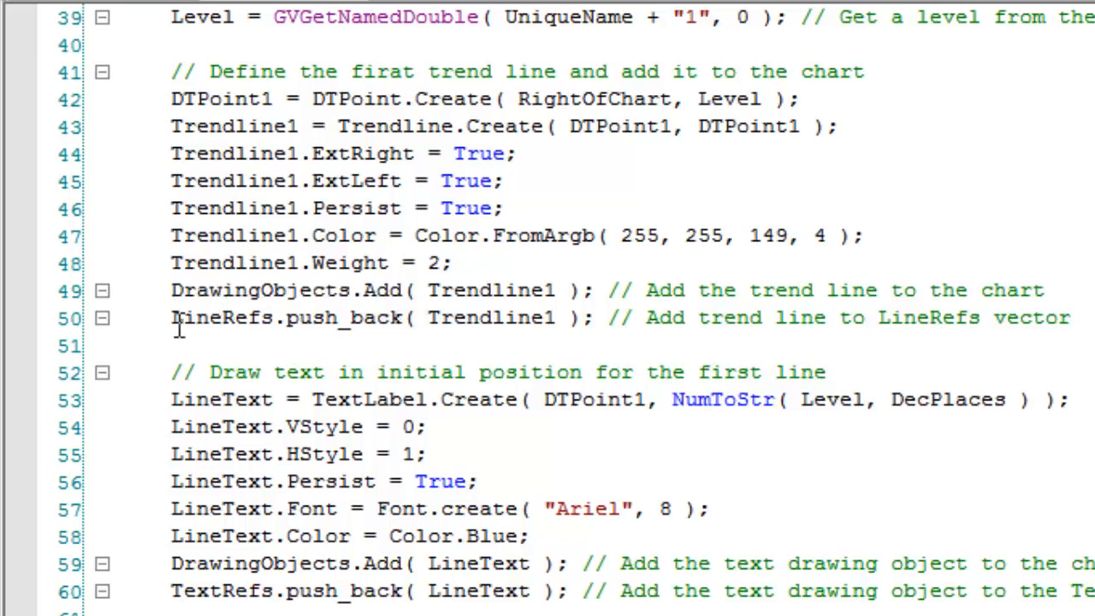
{"action": "left_click", "coordinate": [374, 290]}
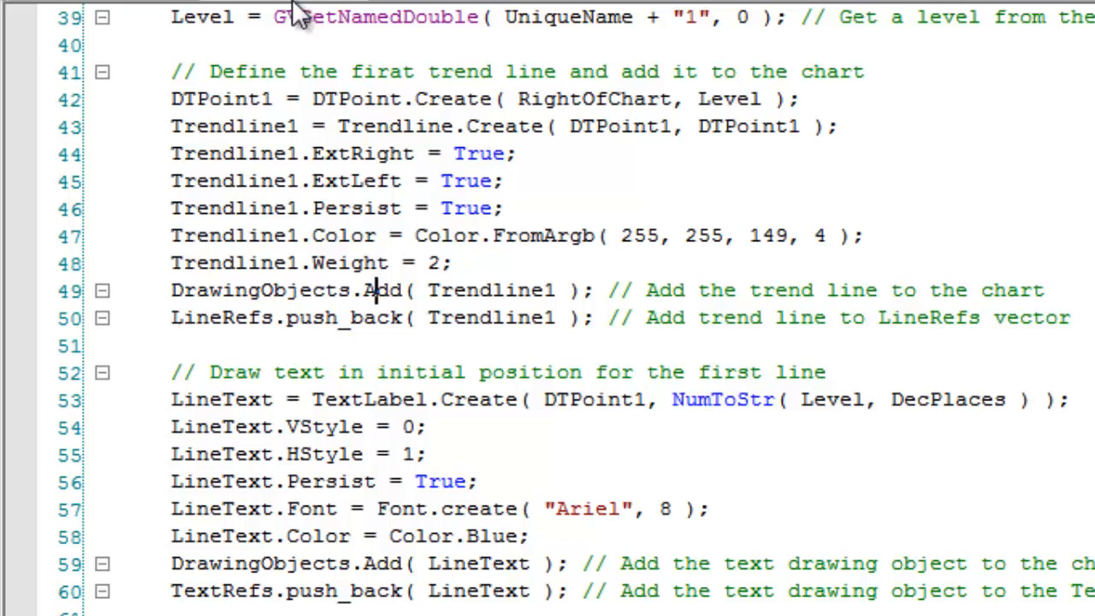
{"action": "mouse_move", "coordinate": [227, 22]}
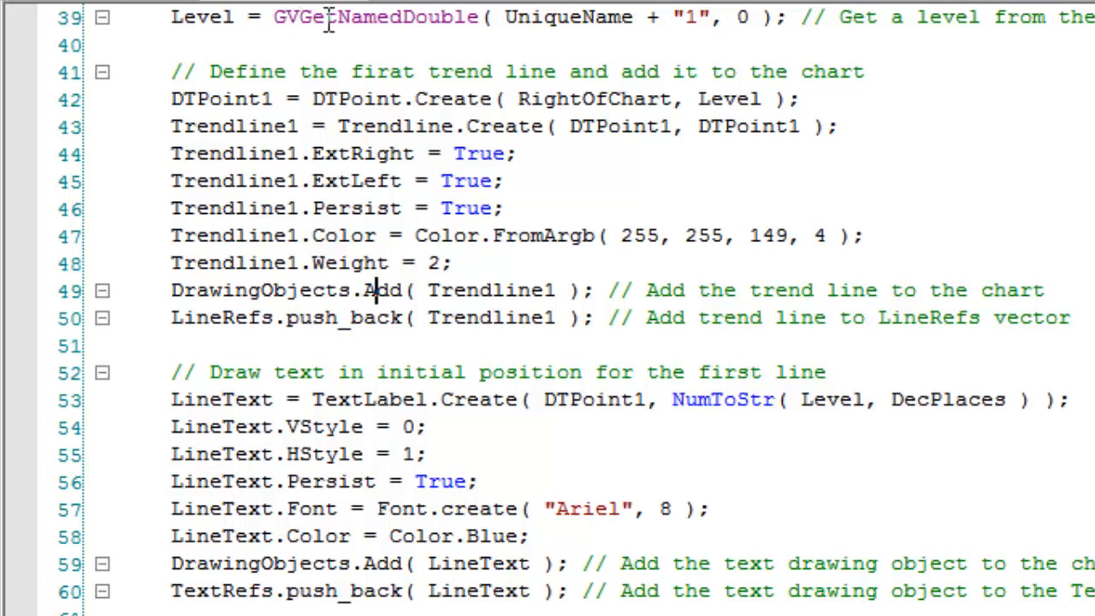
{"action": "mouse_move", "coordinate": [609, 17]}
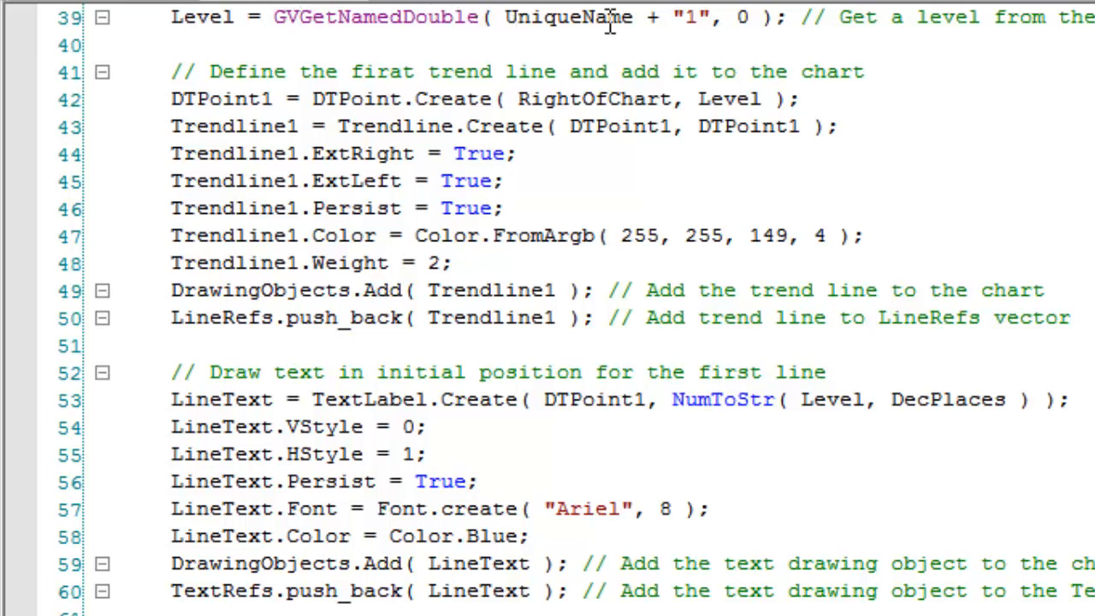
{"action": "mouse_move", "coordinate": [701, 17]}
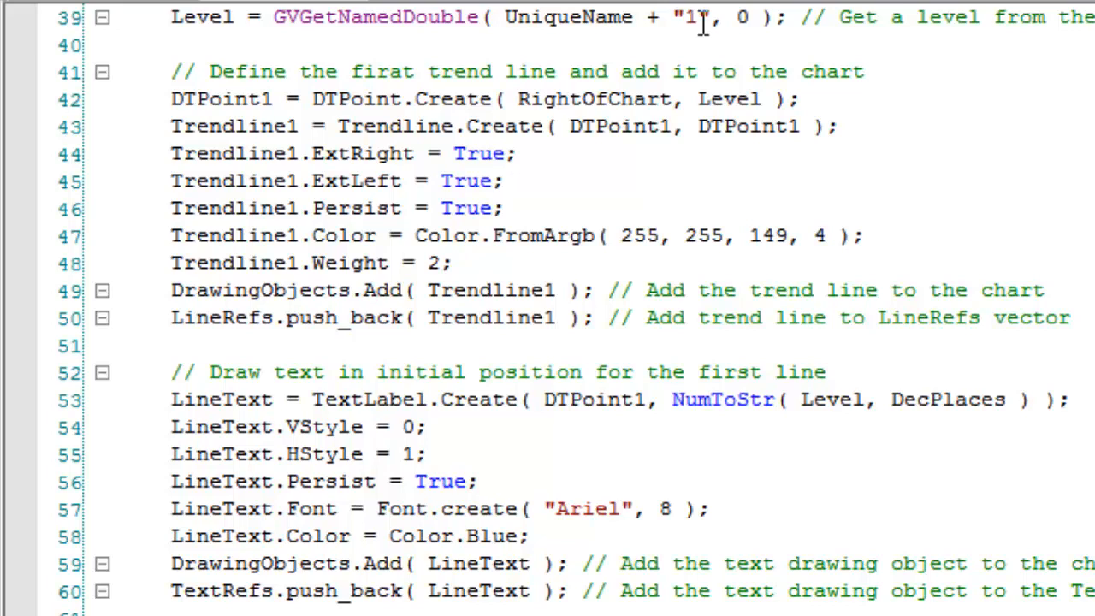
{"action": "left_click", "coordinate": [372, 289]}
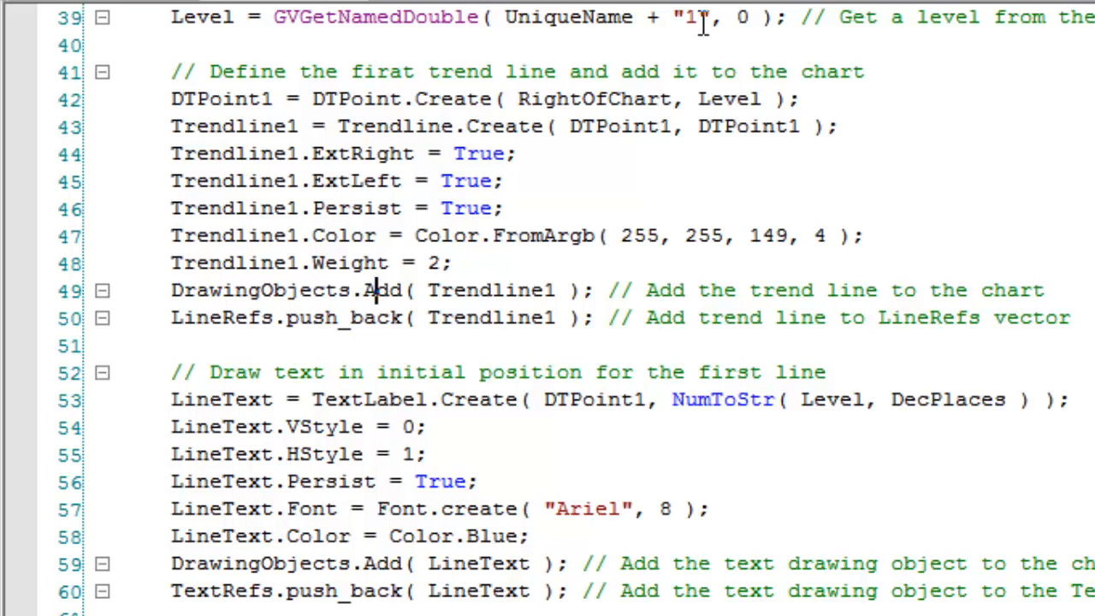
{"action": "mouse_move", "coordinate": [548, 372]}
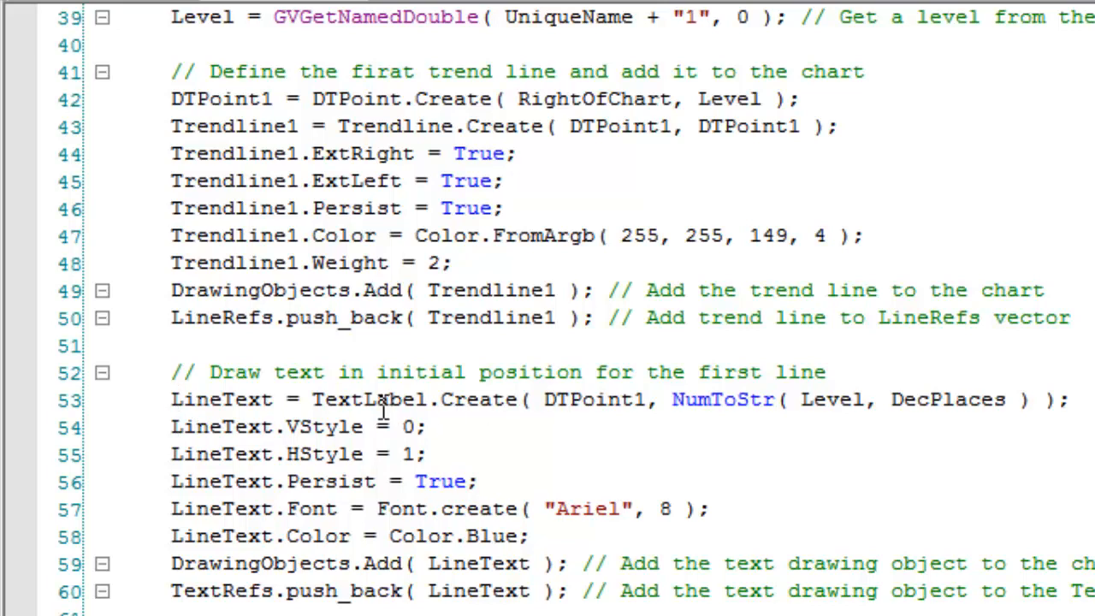
{"action": "mouse_move", "coordinate": [744, 399]}
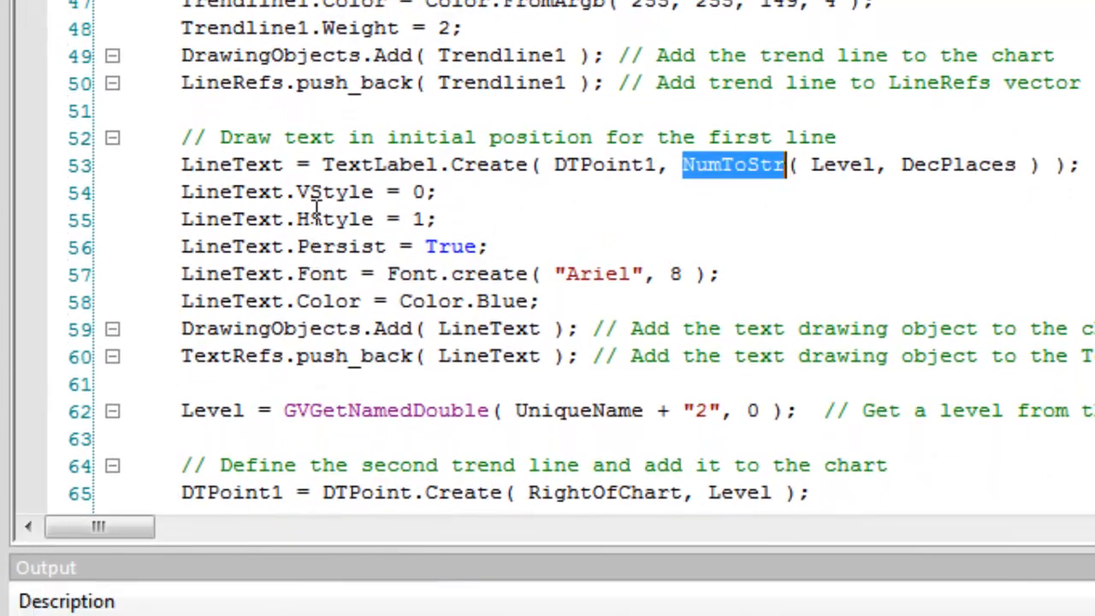
{"action": "mouse_move", "coordinate": [326, 247]}
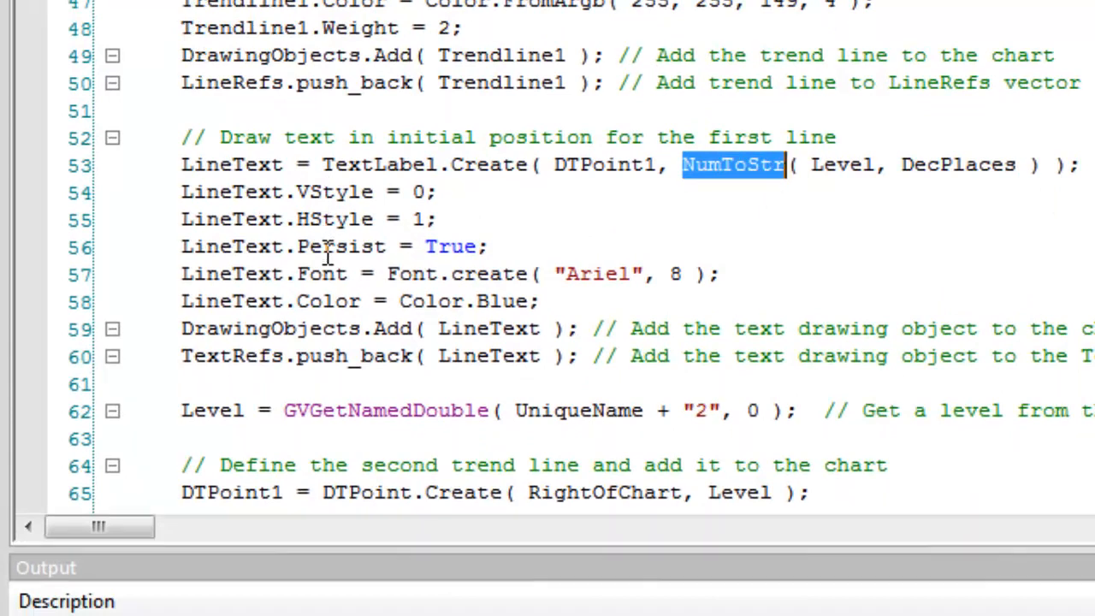
{"action": "mouse_move", "coordinate": [314, 272]}
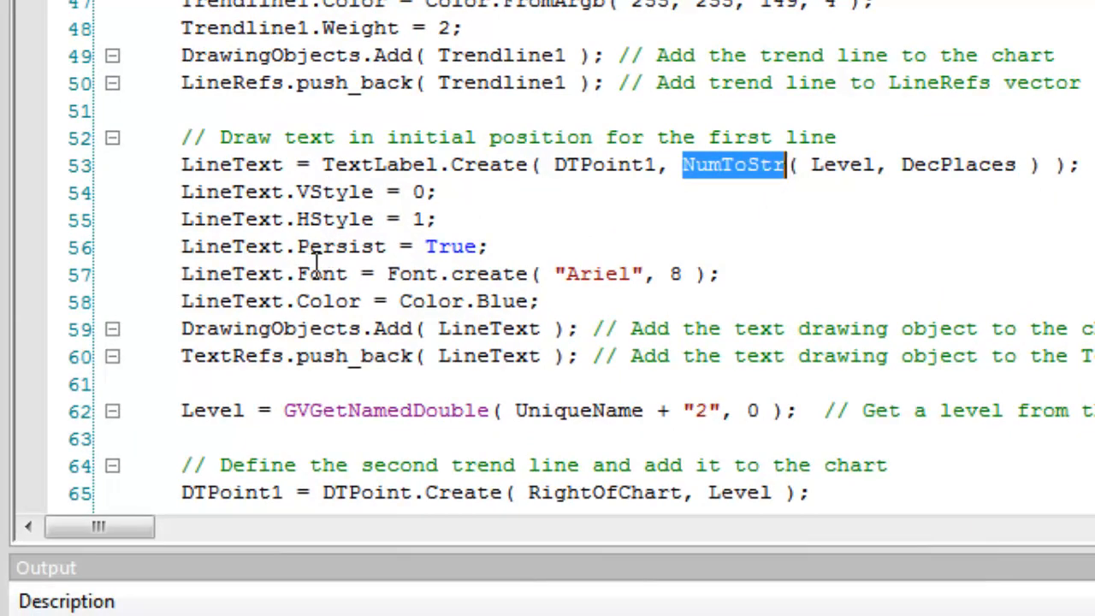
{"action": "mouse_move", "coordinate": [198, 325]}
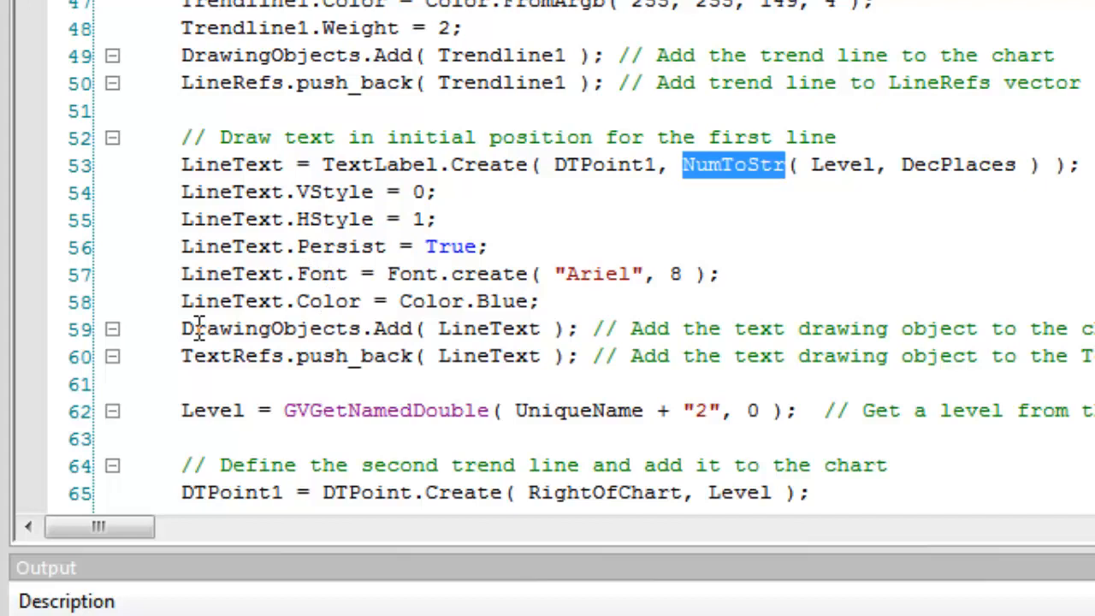
{"action": "mouse_move", "coordinate": [368, 334]}
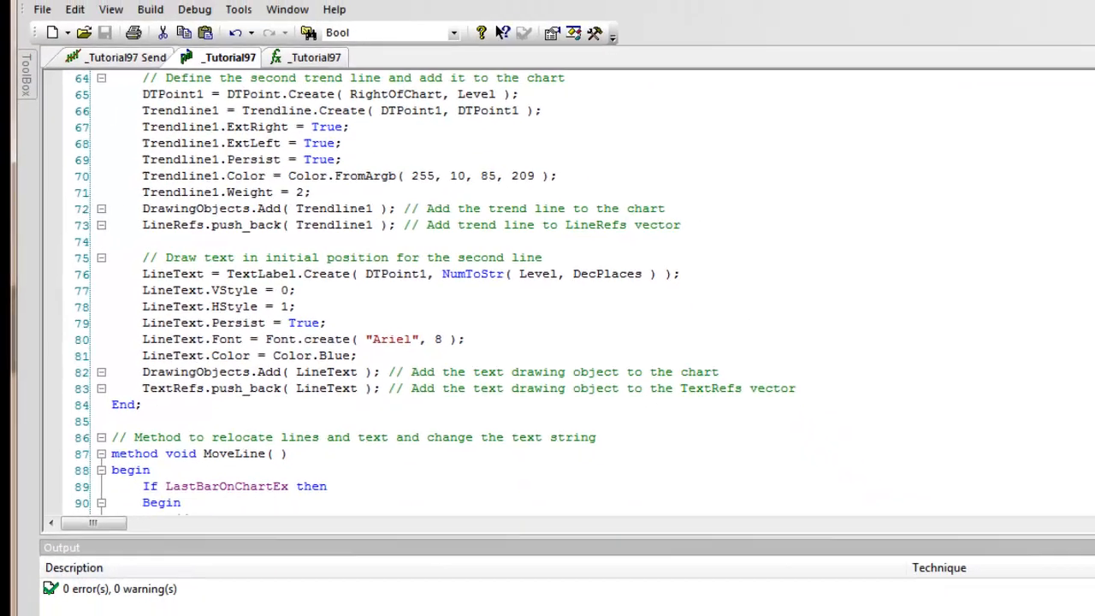
- Scroll down to the MoveLine method and select myLineText on line 102
{"action": "scroll", "scroll_direction": "down", "scroll_amount": 3}
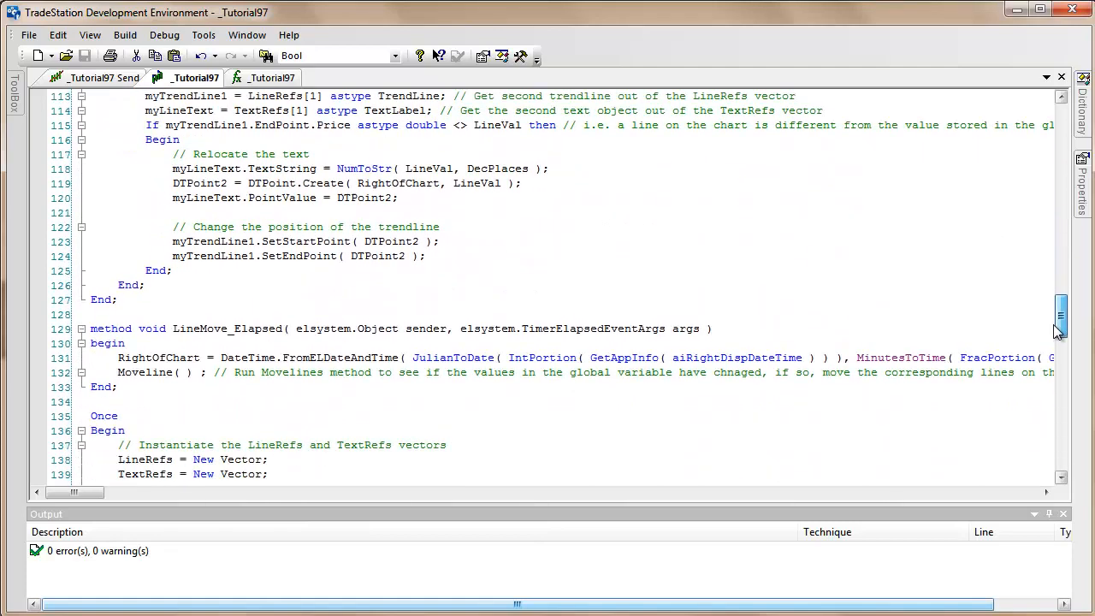
{"action": "scroll", "scroll_direction": "down", "scroll_amount": 3}
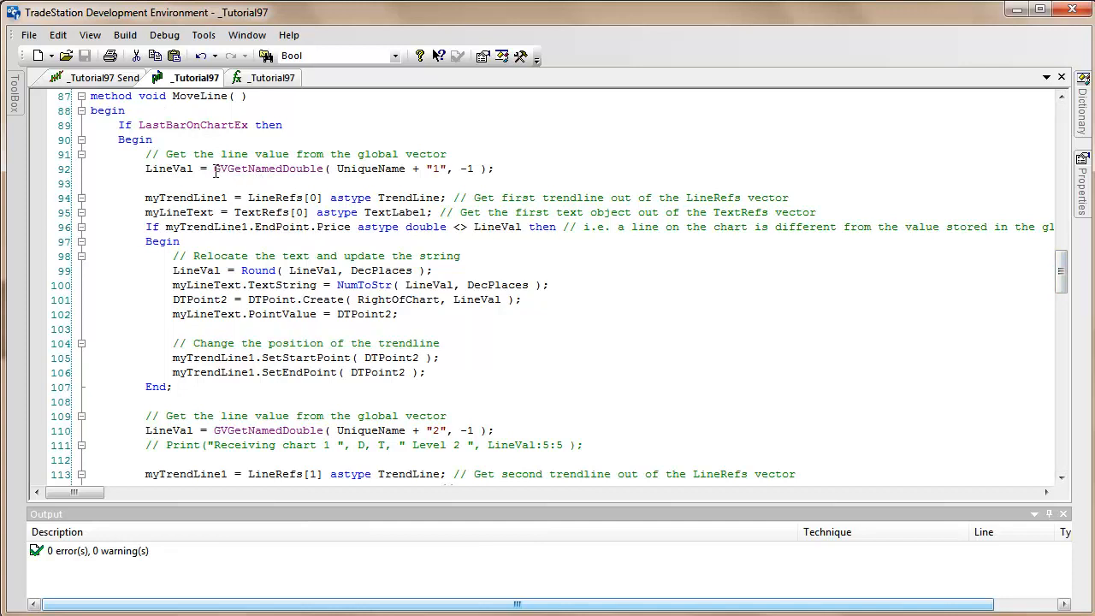
{"action": "mouse_move", "coordinate": [269, 169]}
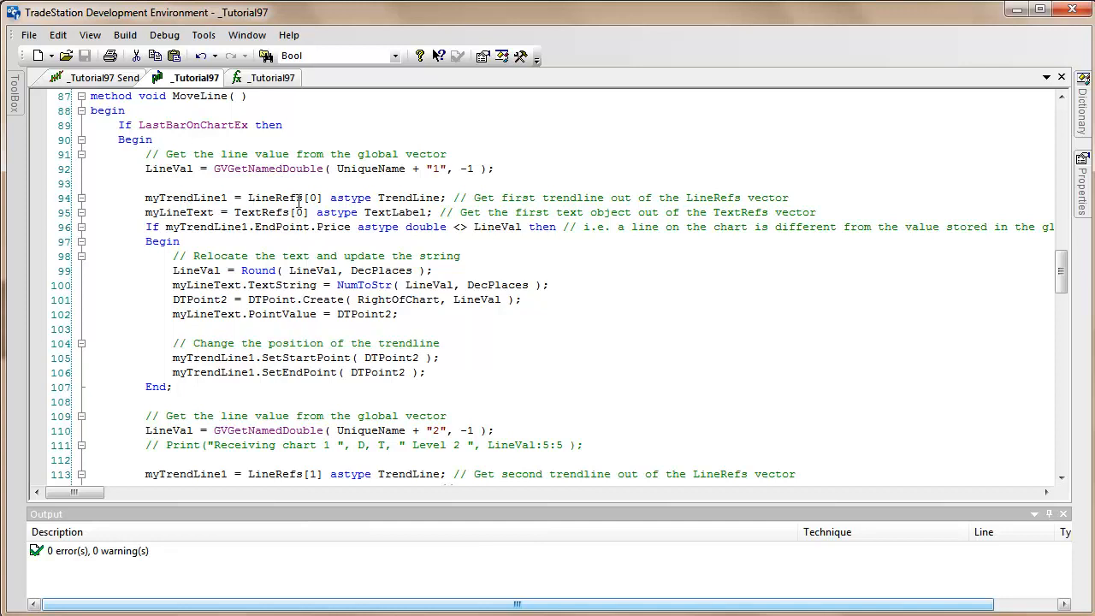
{"action": "mouse_move", "coordinate": [286, 198]}
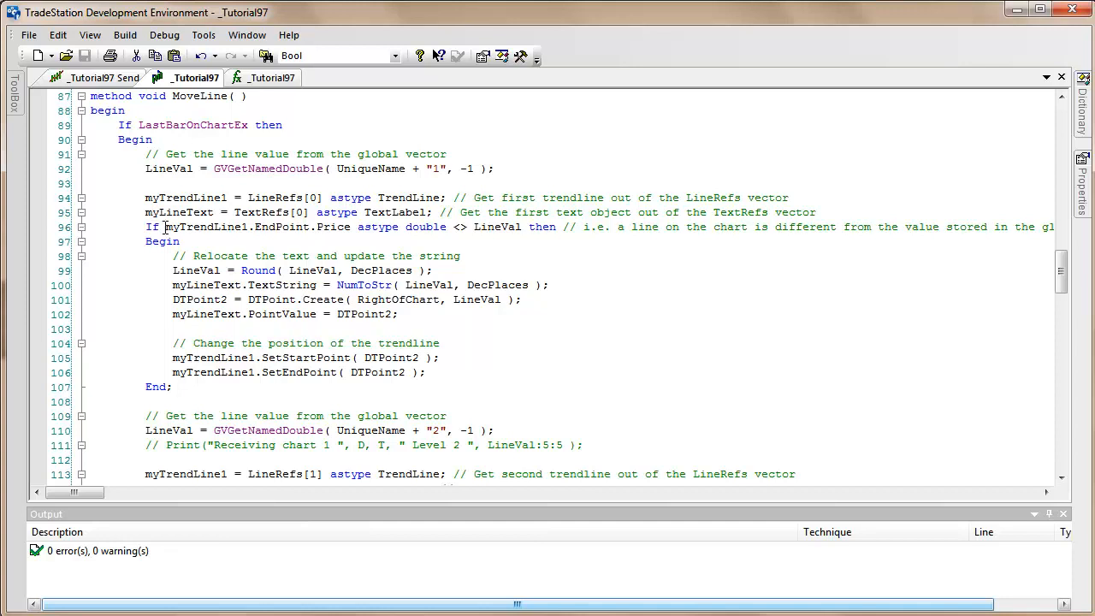
{"action": "mouse_move", "coordinate": [190, 241]}
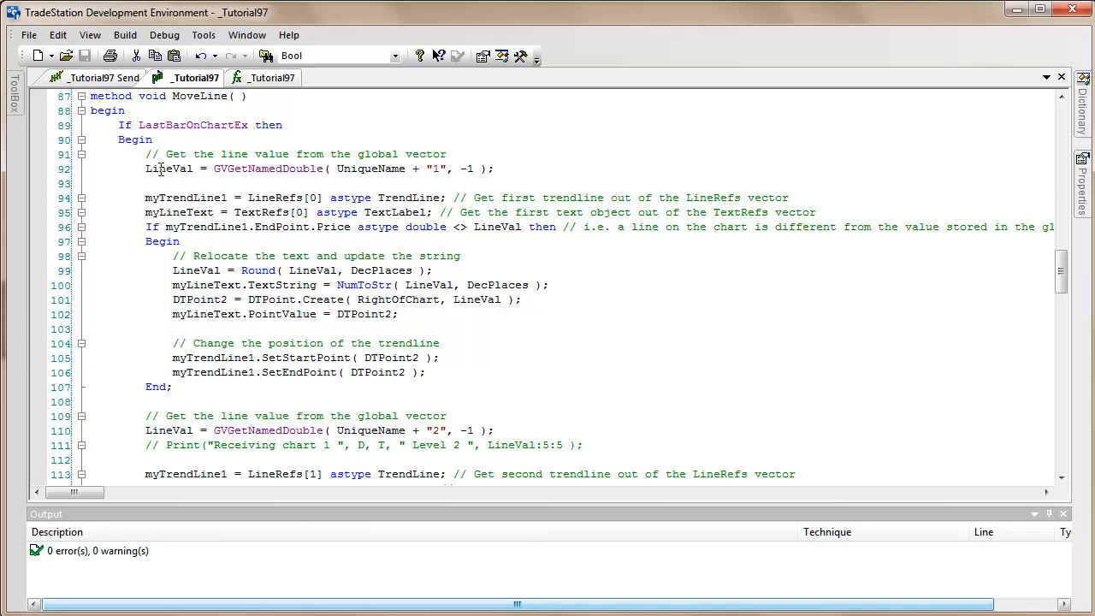
{"action": "mouse_move", "coordinate": [495, 264]}
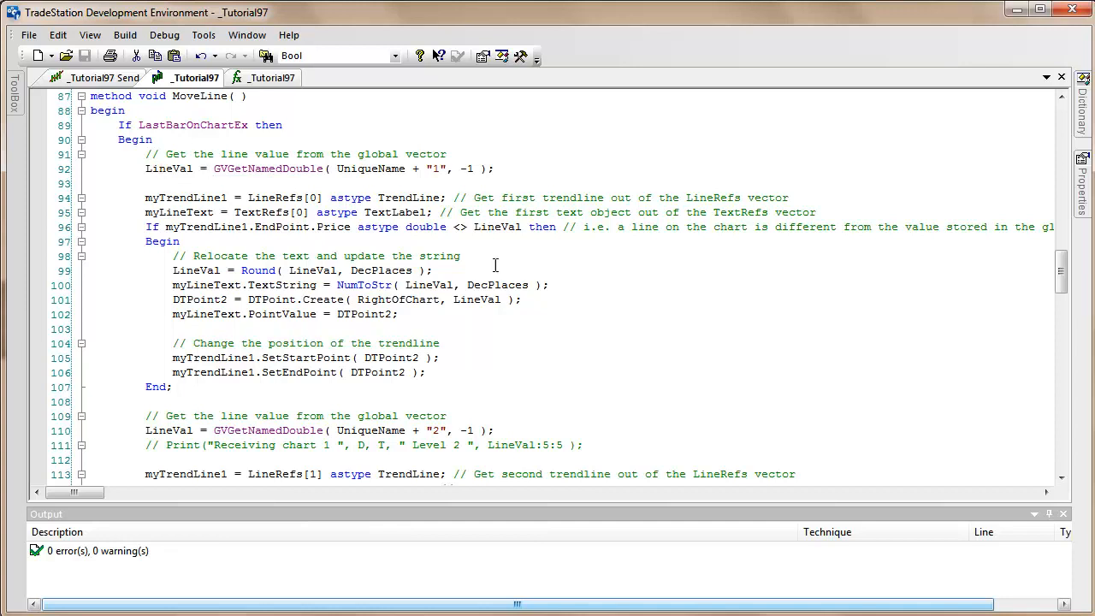
{"action": "mouse_move", "coordinate": [504, 265]}
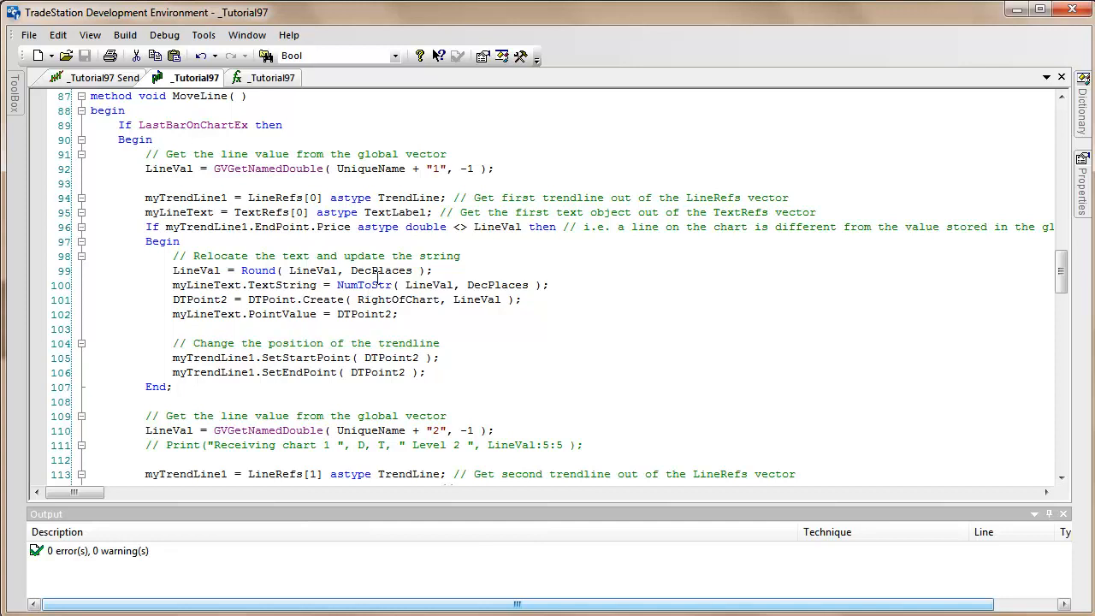
{"action": "mouse_move", "coordinate": [248, 299]}
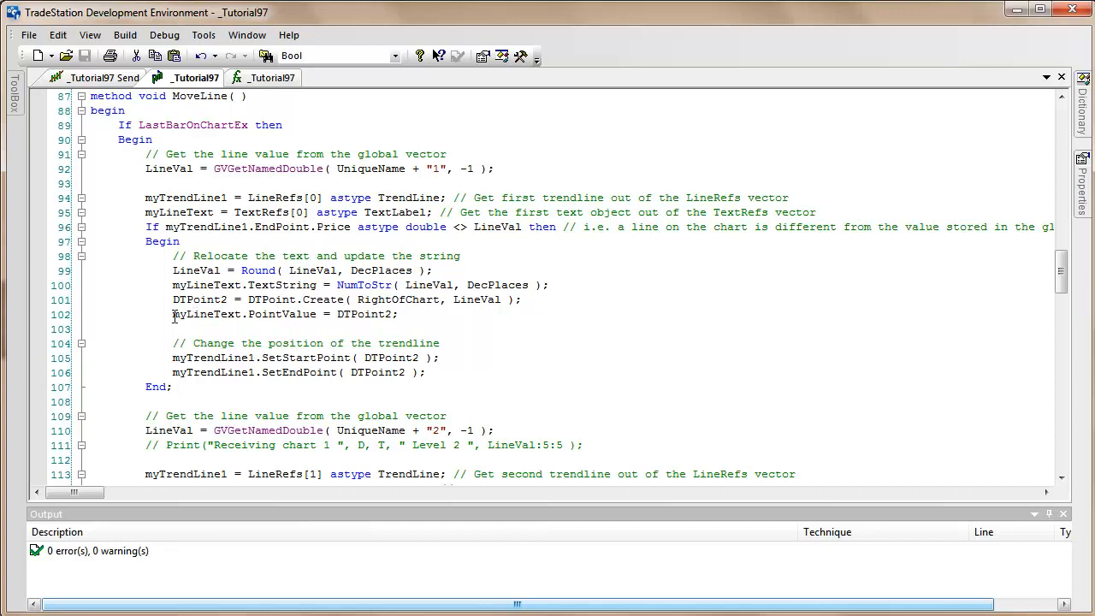
{"action": "double_click", "coordinate": [189, 314]}
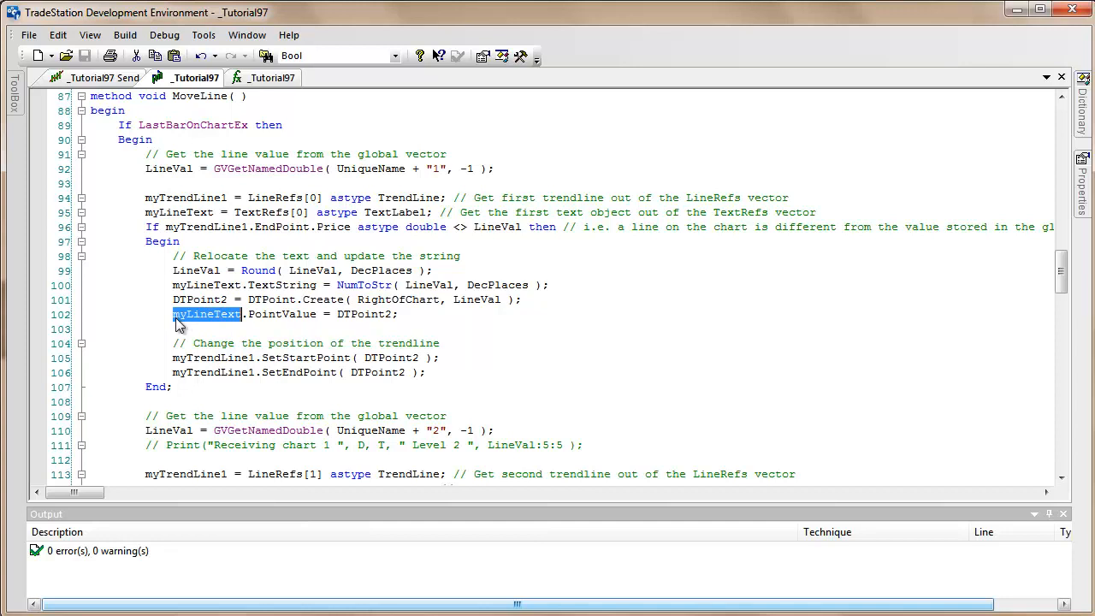
{"action": "mouse_move", "coordinate": [313, 315]}
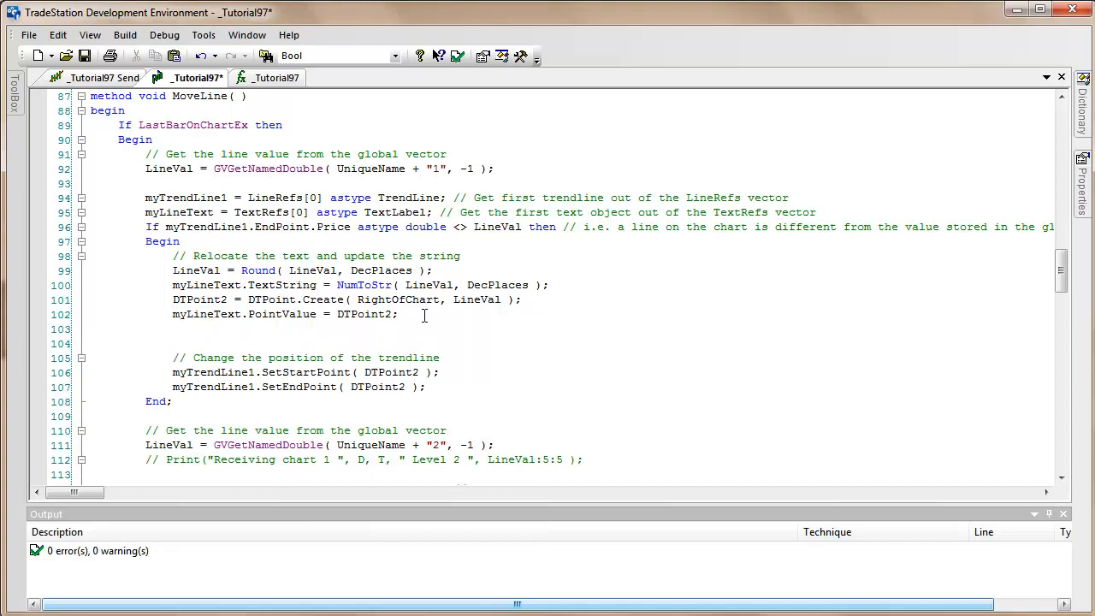
{"action": "type", "text": "myLineText."}
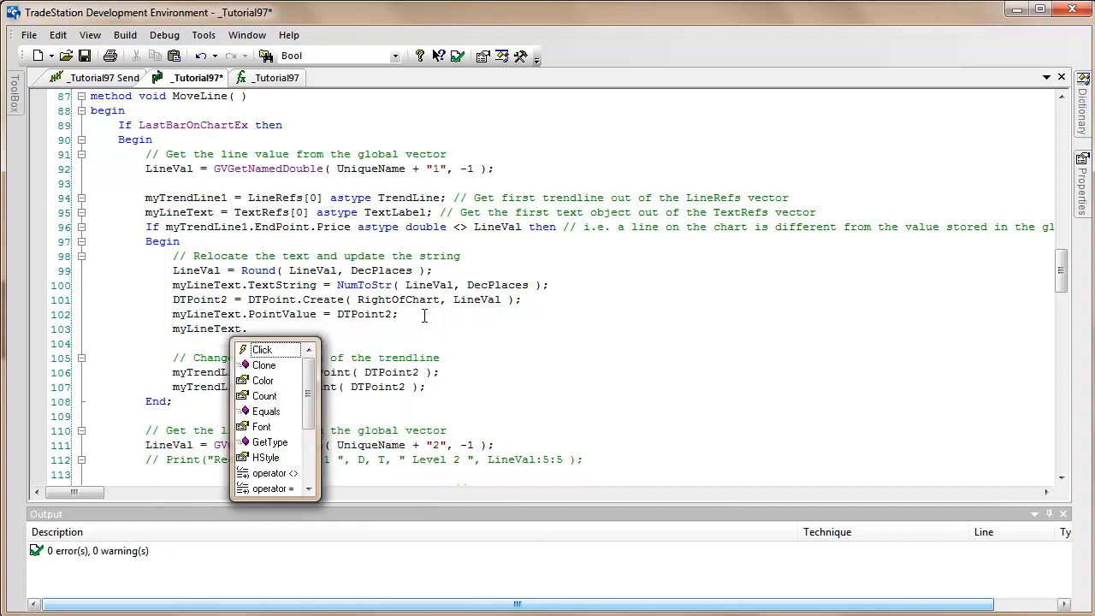
{"action": "scroll", "scroll_direction": "down", "scroll_amount": 3}
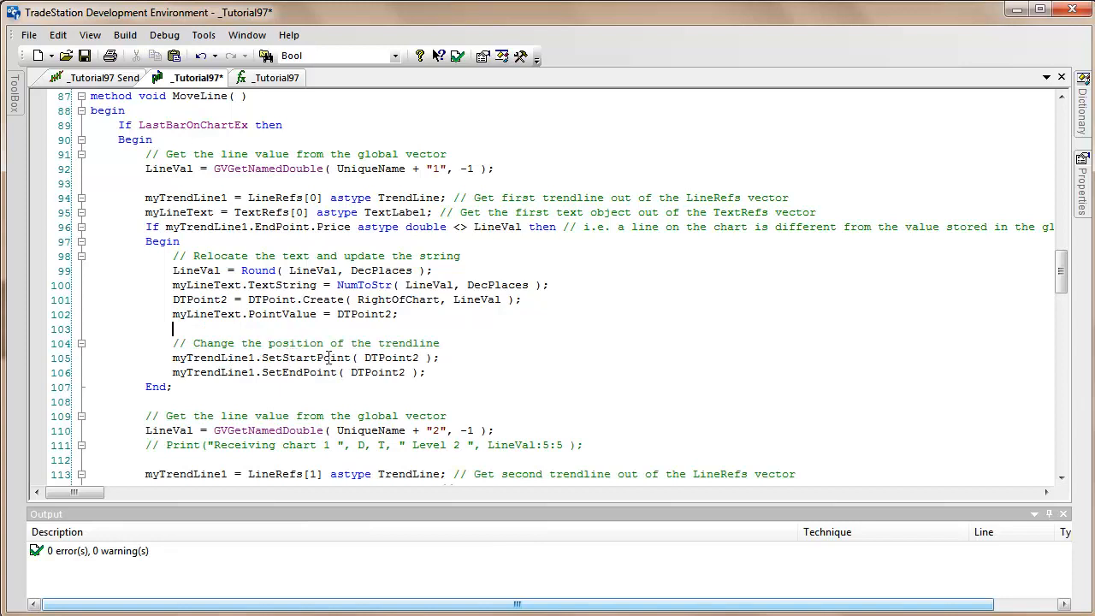
{"action": "mouse_move", "coordinate": [387, 352]}
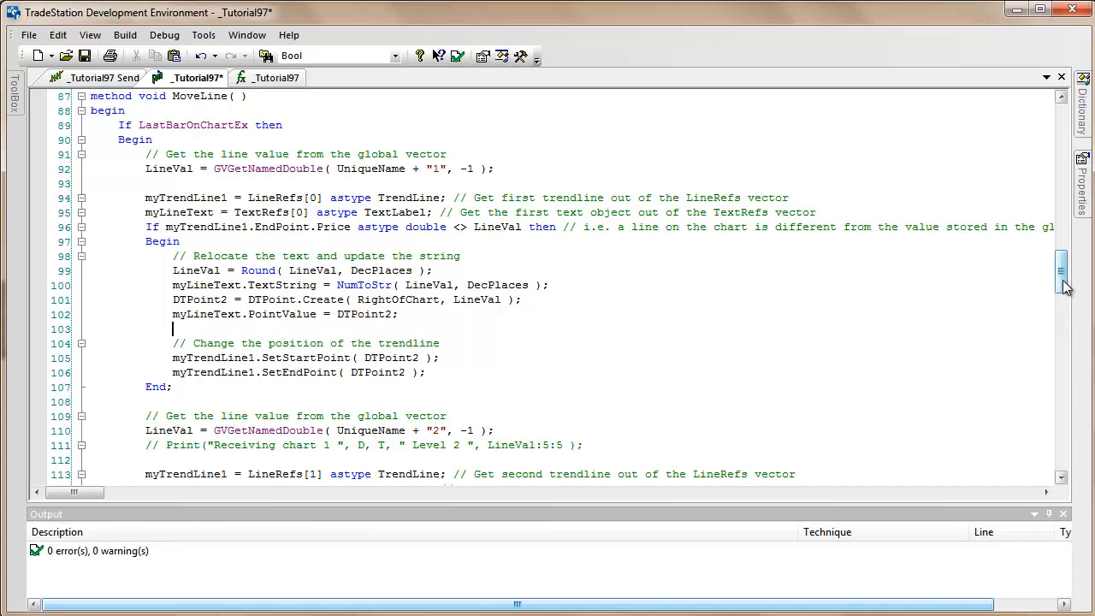
{"action": "scroll", "scroll_direction": "down", "scroll_amount": 3}
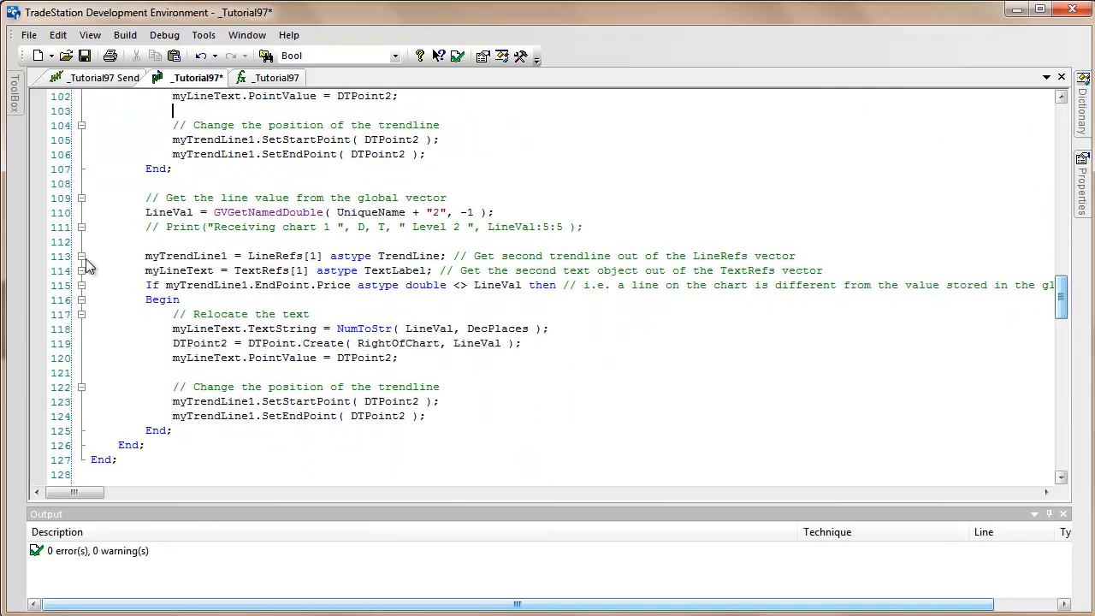
{"action": "left_click_drag", "start_coordinate": [145, 213], "coordinate": [342, 401]}
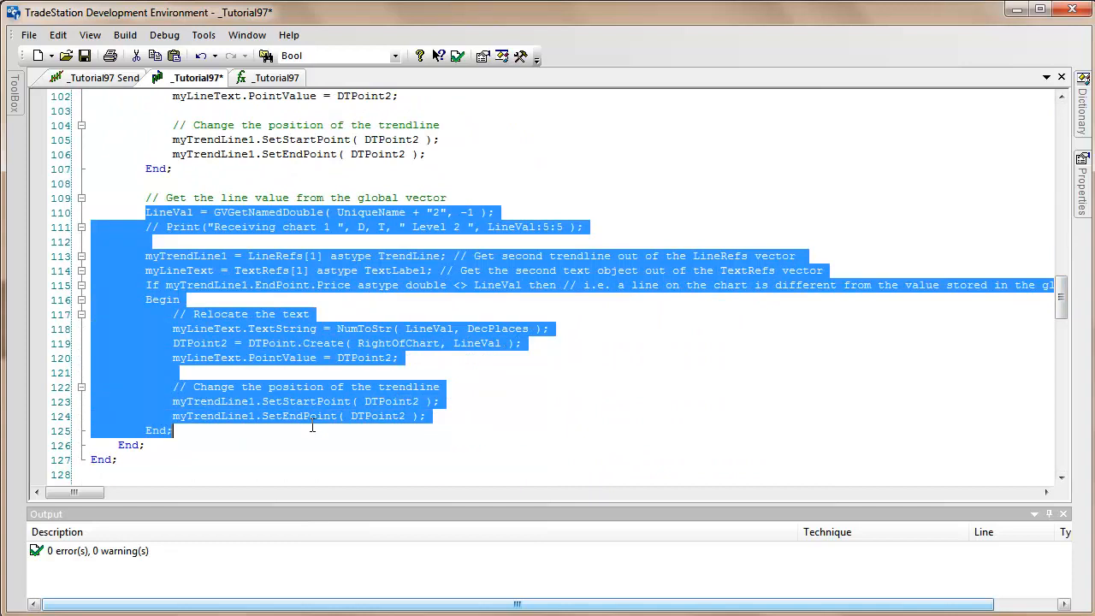
{"action": "left_click", "coordinate": [570, 349]}
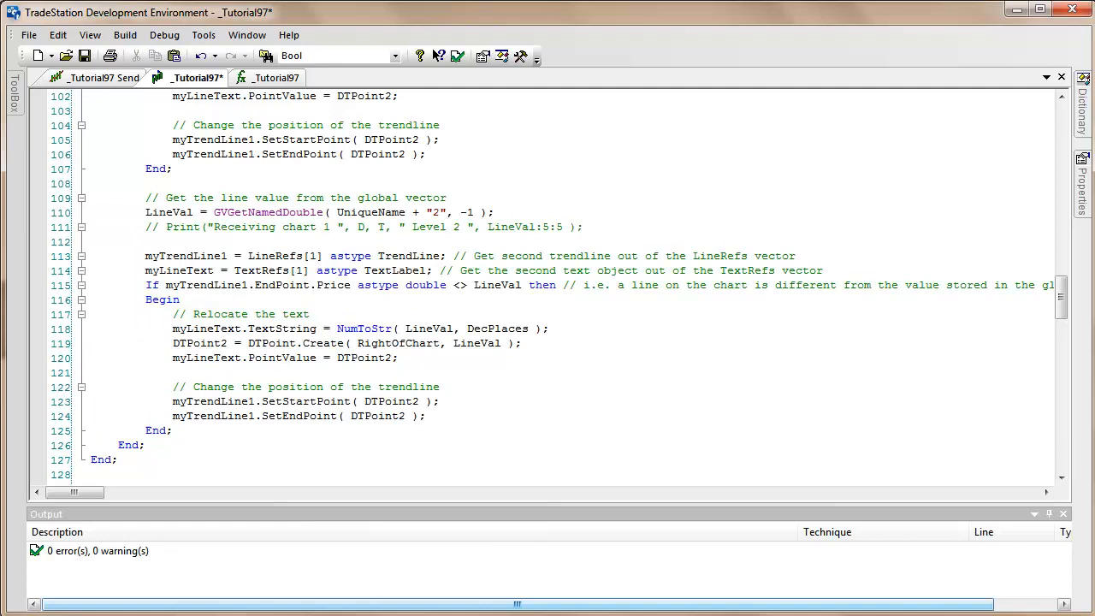
{"action": "scroll", "scroll_direction": "down", "scroll_amount": 3}
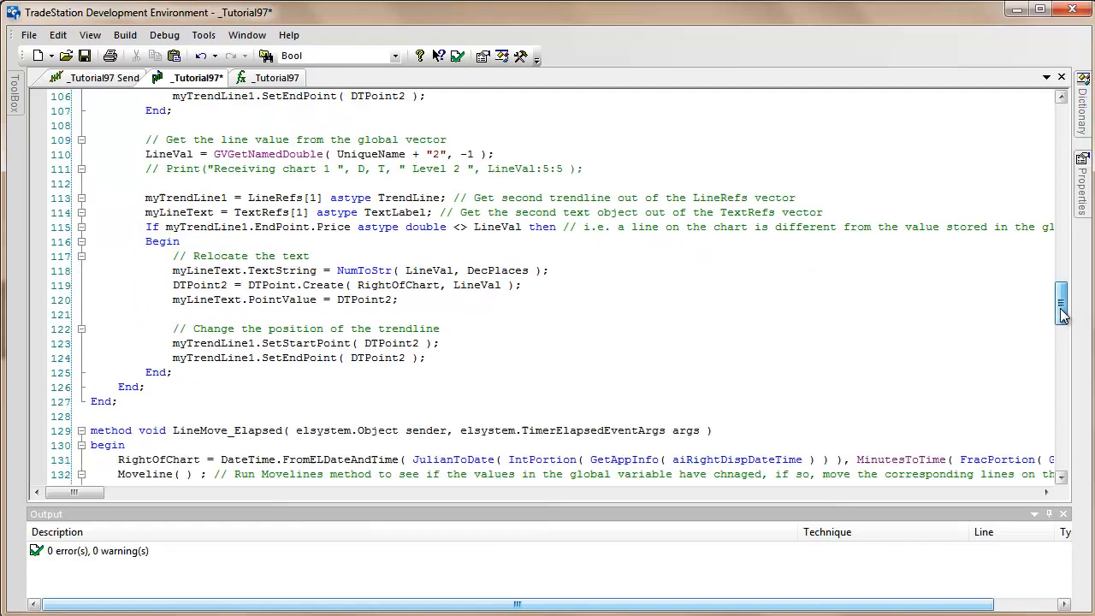
{"action": "scroll", "scroll_direction": "down", "scroll_amount": 3}
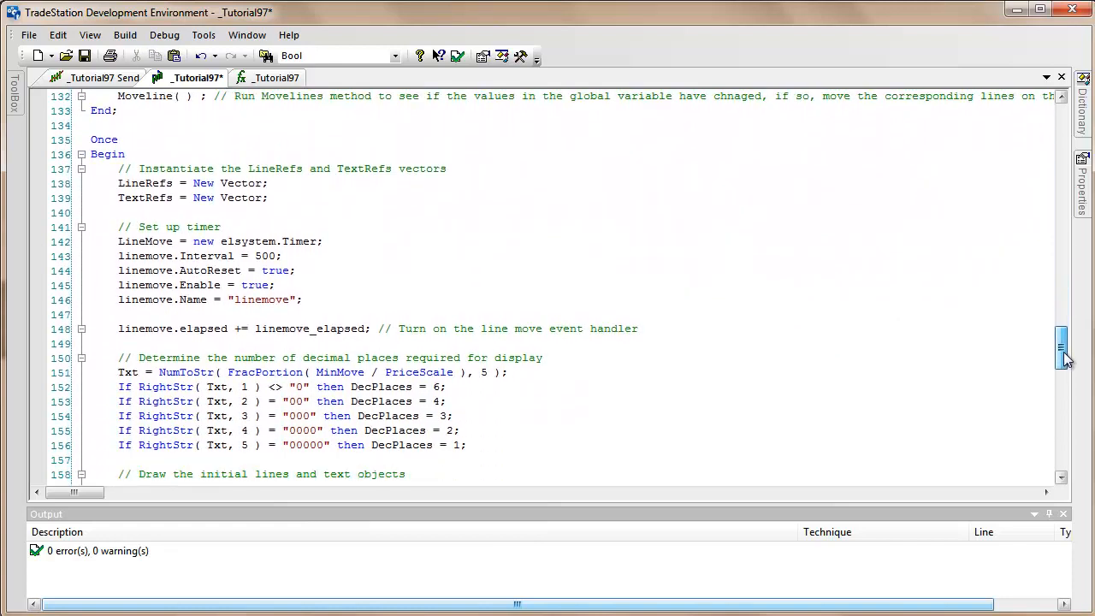
{"action": "scroll", "scroll_direction": "down", "scroll_amount": 3}
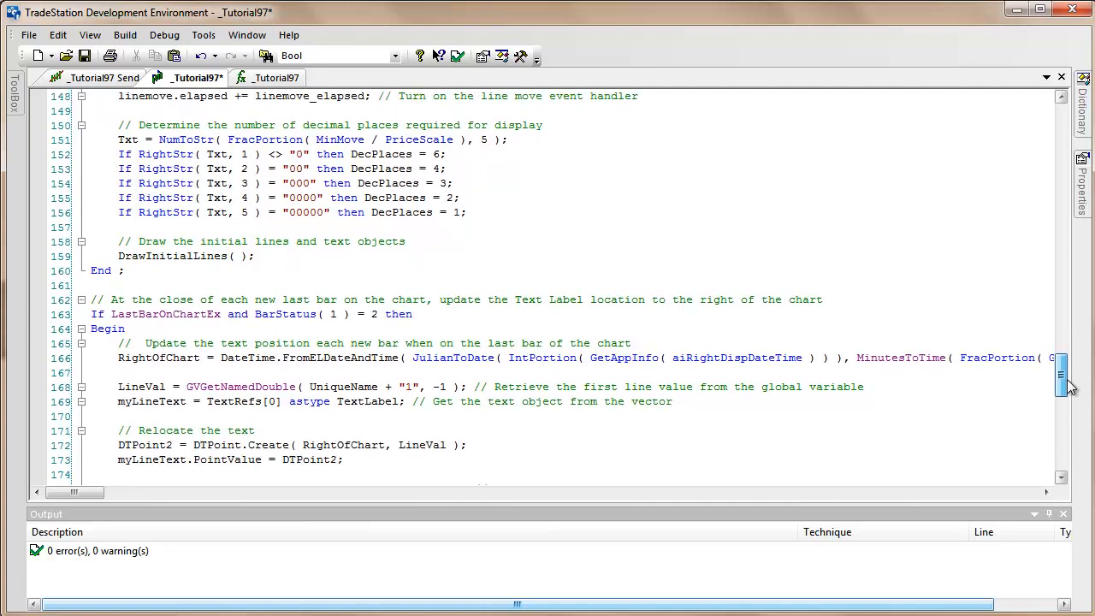
{"action": "scroll", "scroll_direction": "down", "scroll_amount": 3}
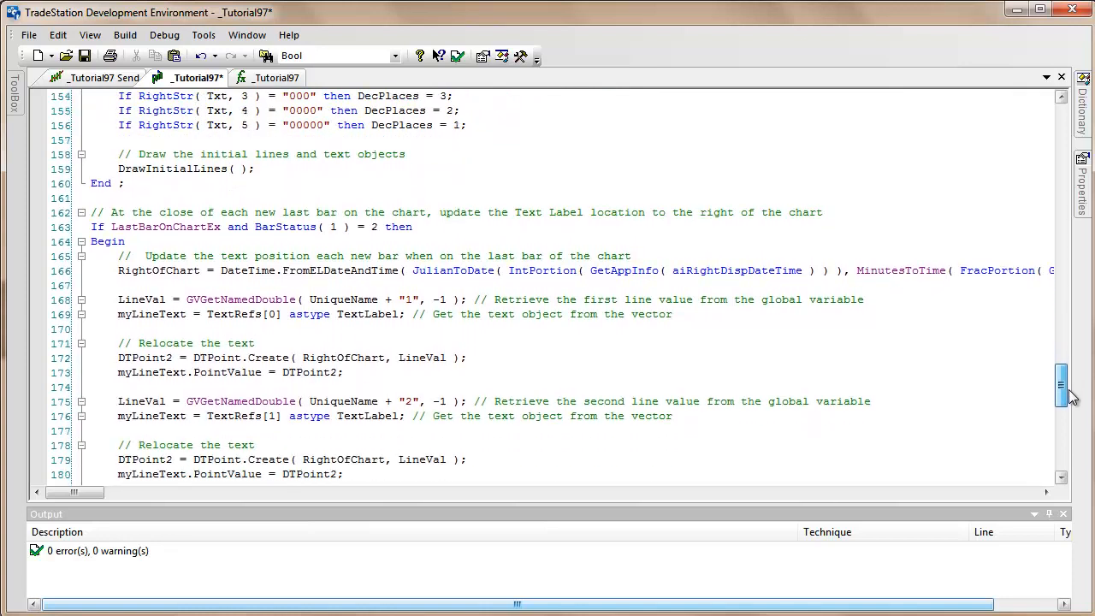
{"action": "scroll", "scroll_direction": "down", "scroll_amount": 3}
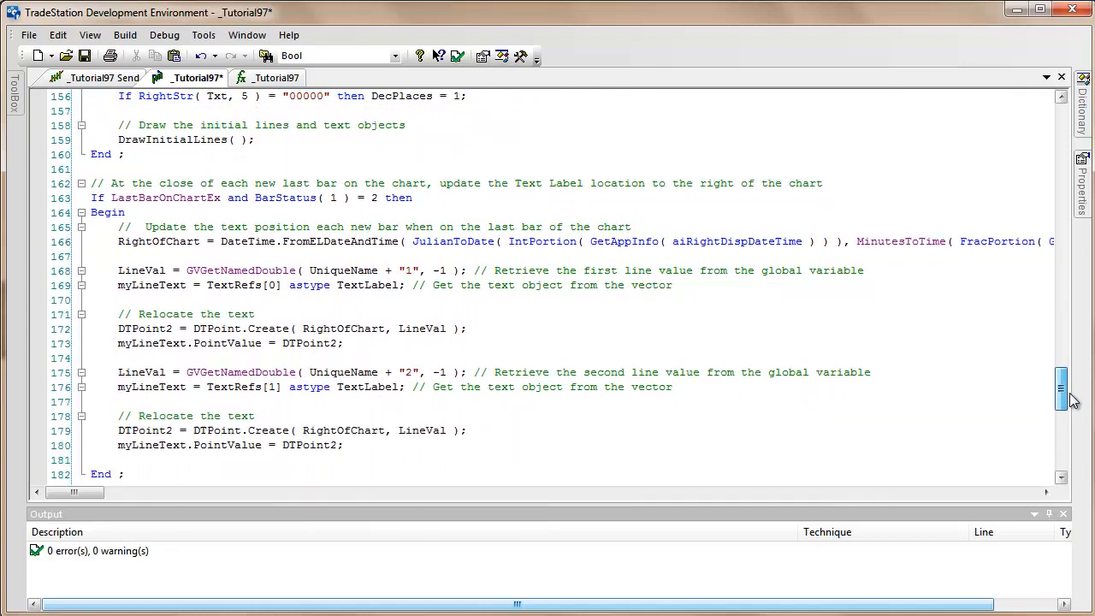
{"action": "scroll", "scroll_direction": "down", "scroll_amount": 3}
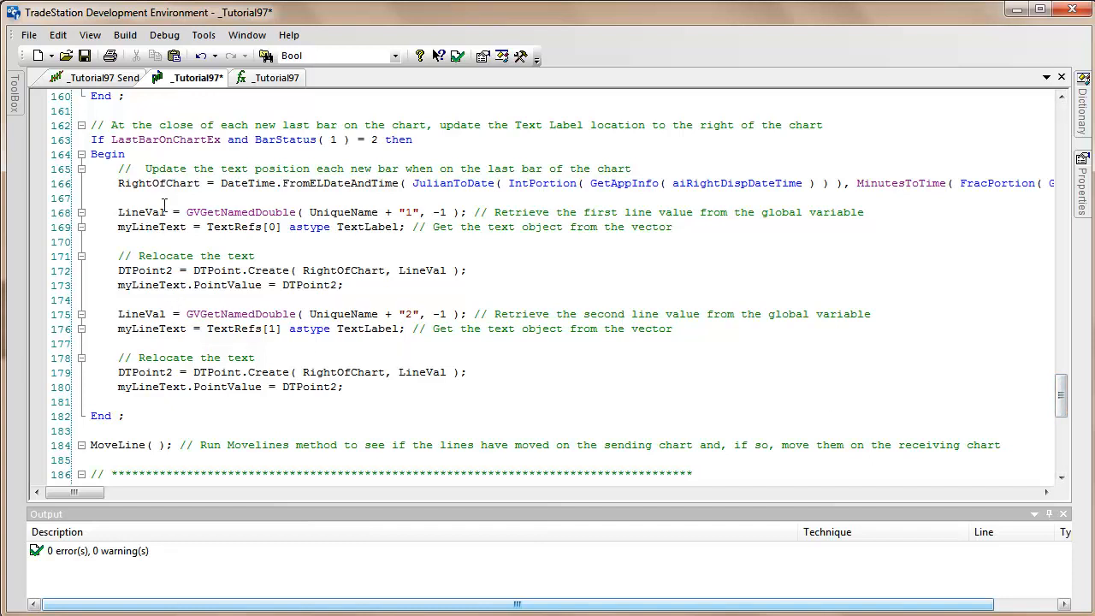
{"action": "mouse_move", "coordinate": [169, 189]}
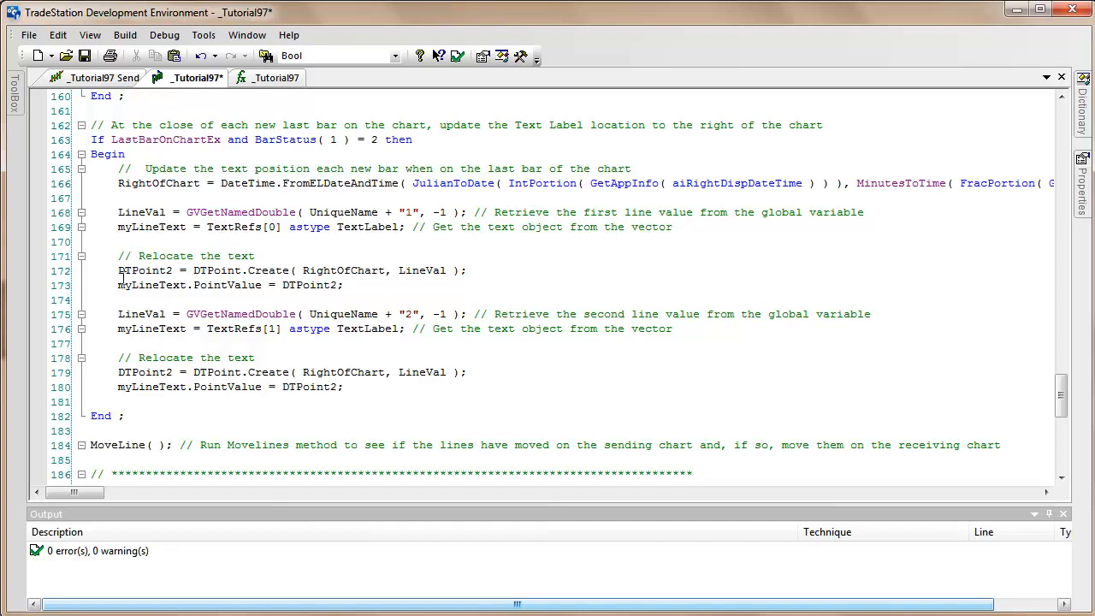
{"action": "double_click", "coordinate": [145, 270]}
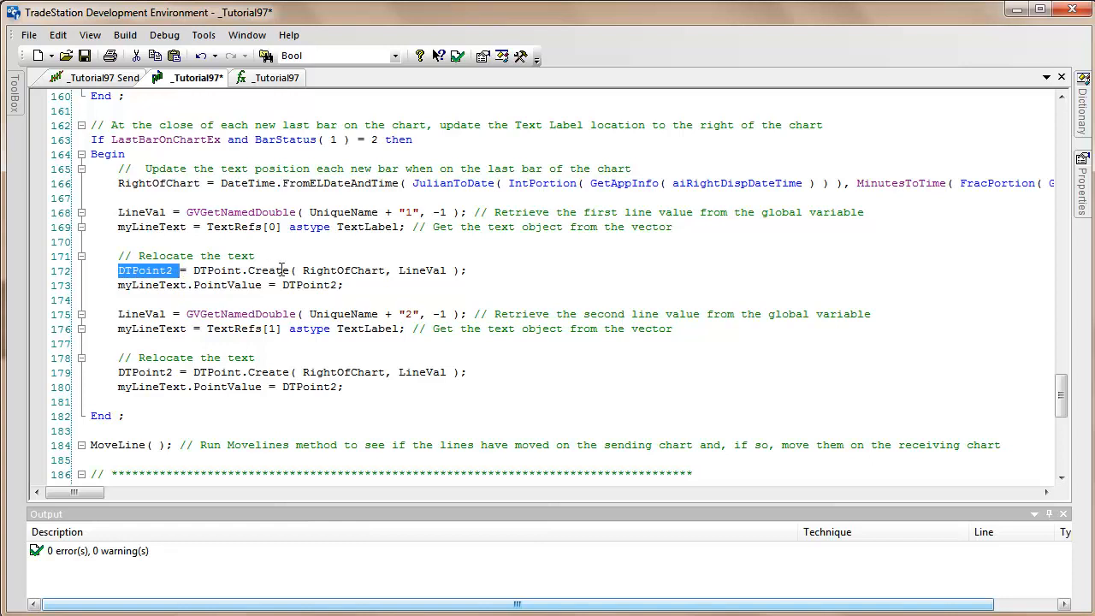
{"action": "mouse_move", "coordinate": [432, 271]}
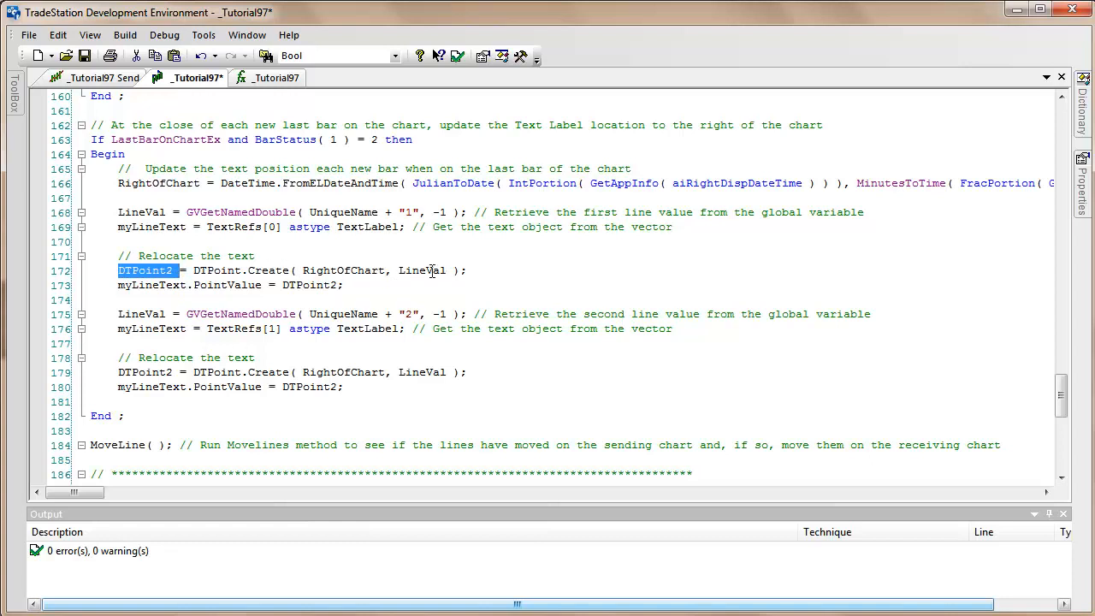